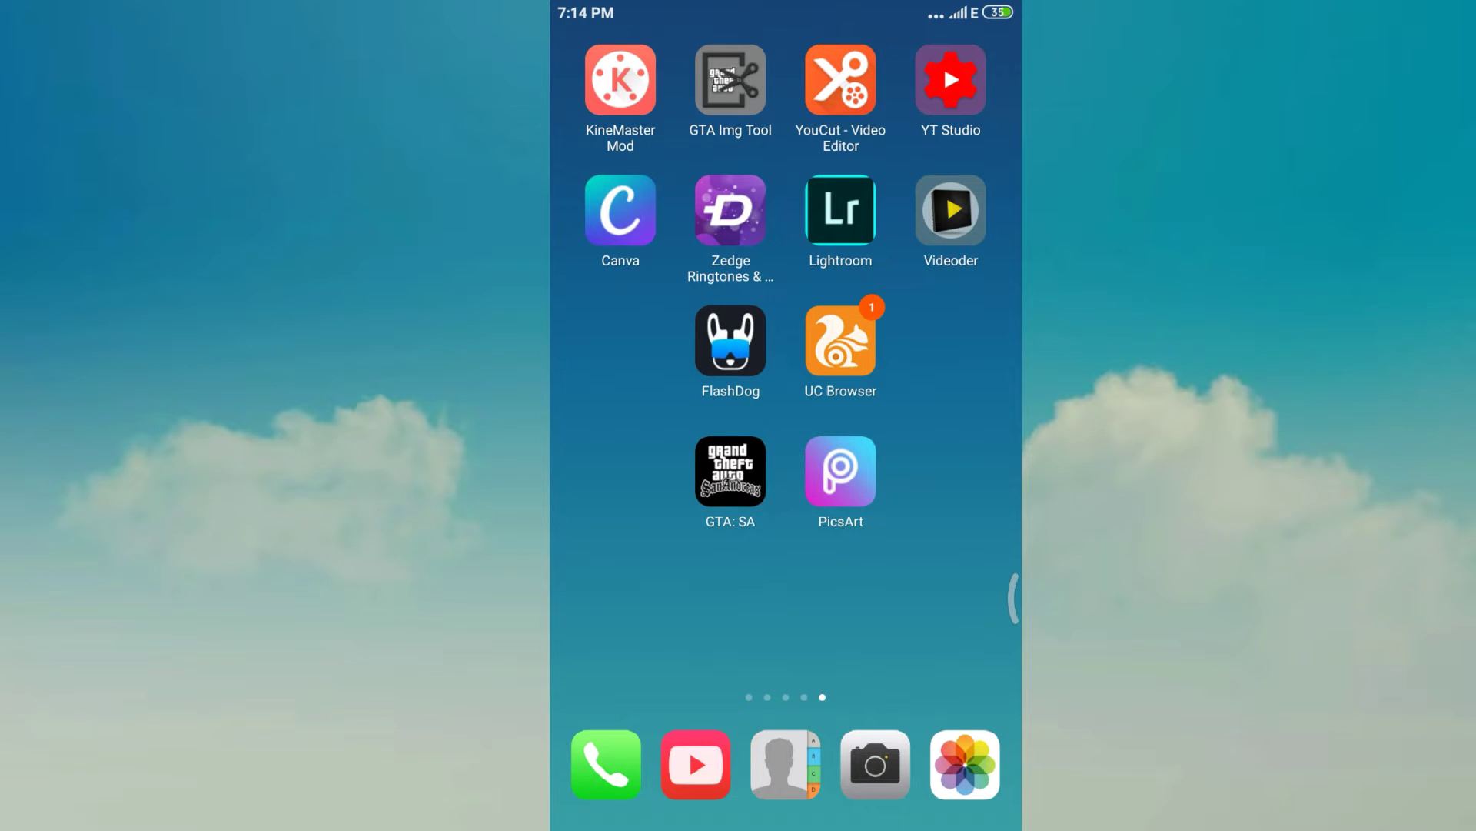
Step: Launch PicsArt from the Android home screen
left_click(839, 471)
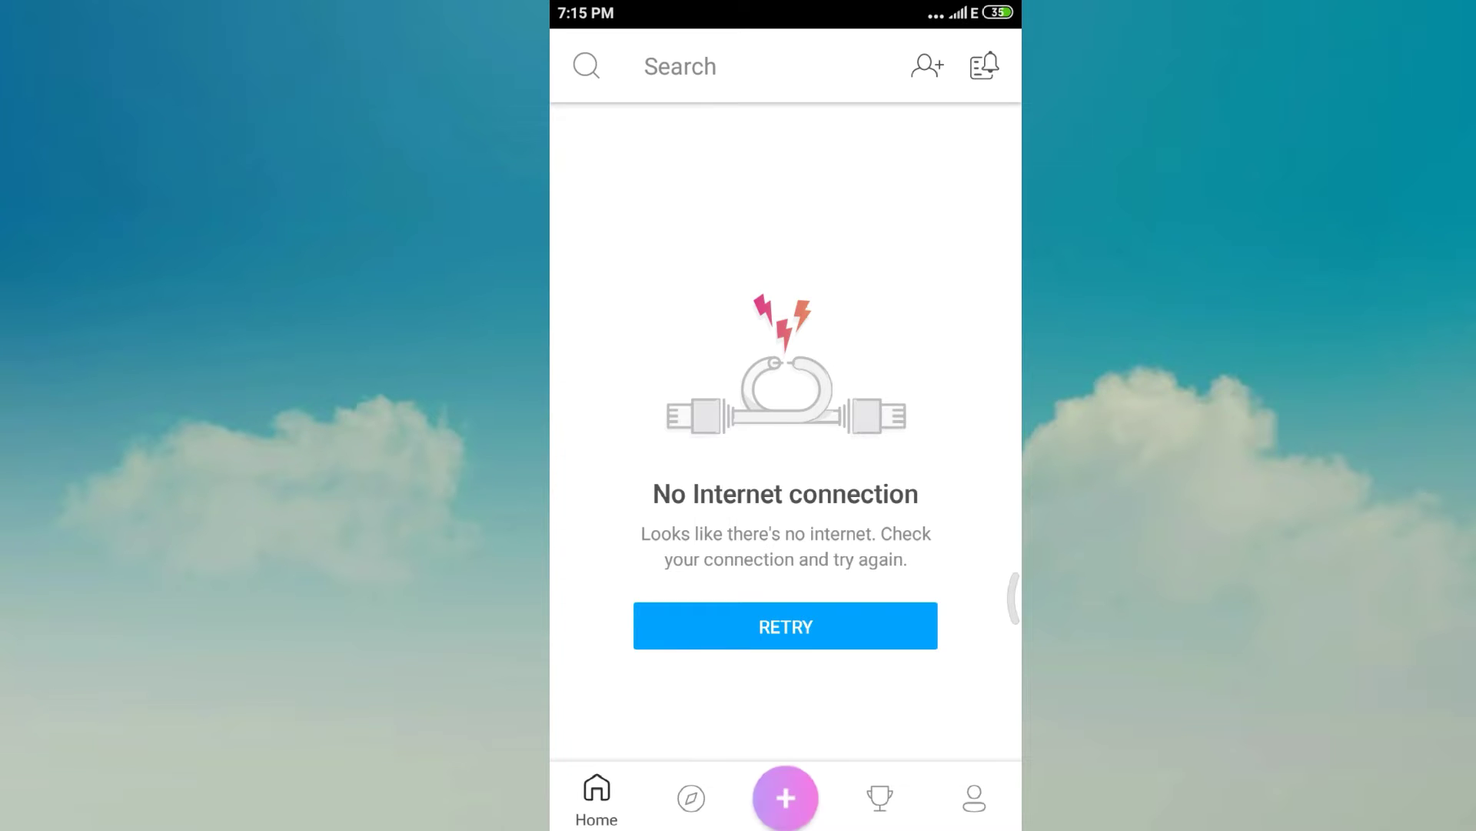
Step: Start a new project, back out of a recent photo, and switch to All Photos
left_click(785, 797)
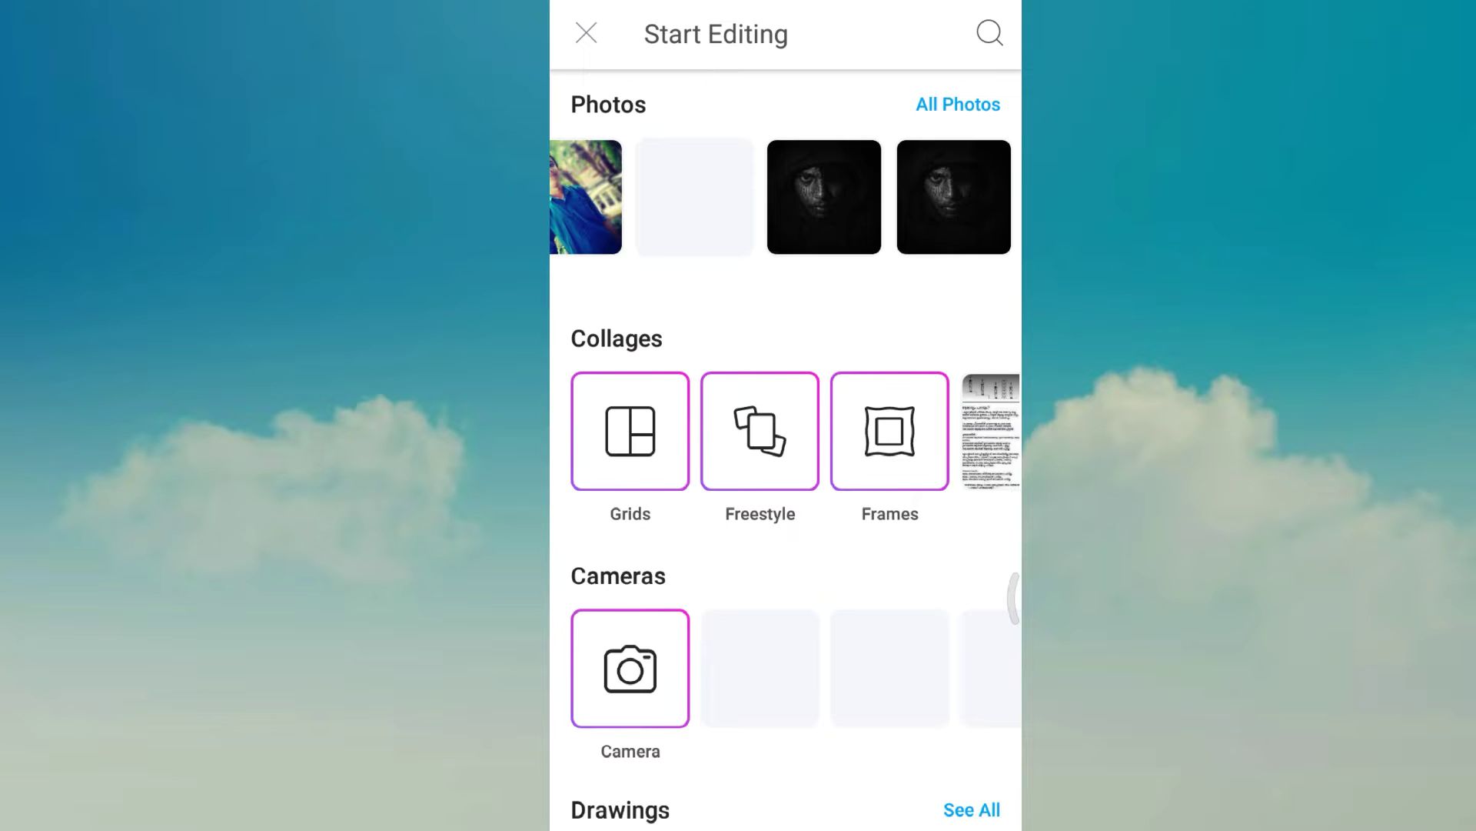
left_click(824, 196)
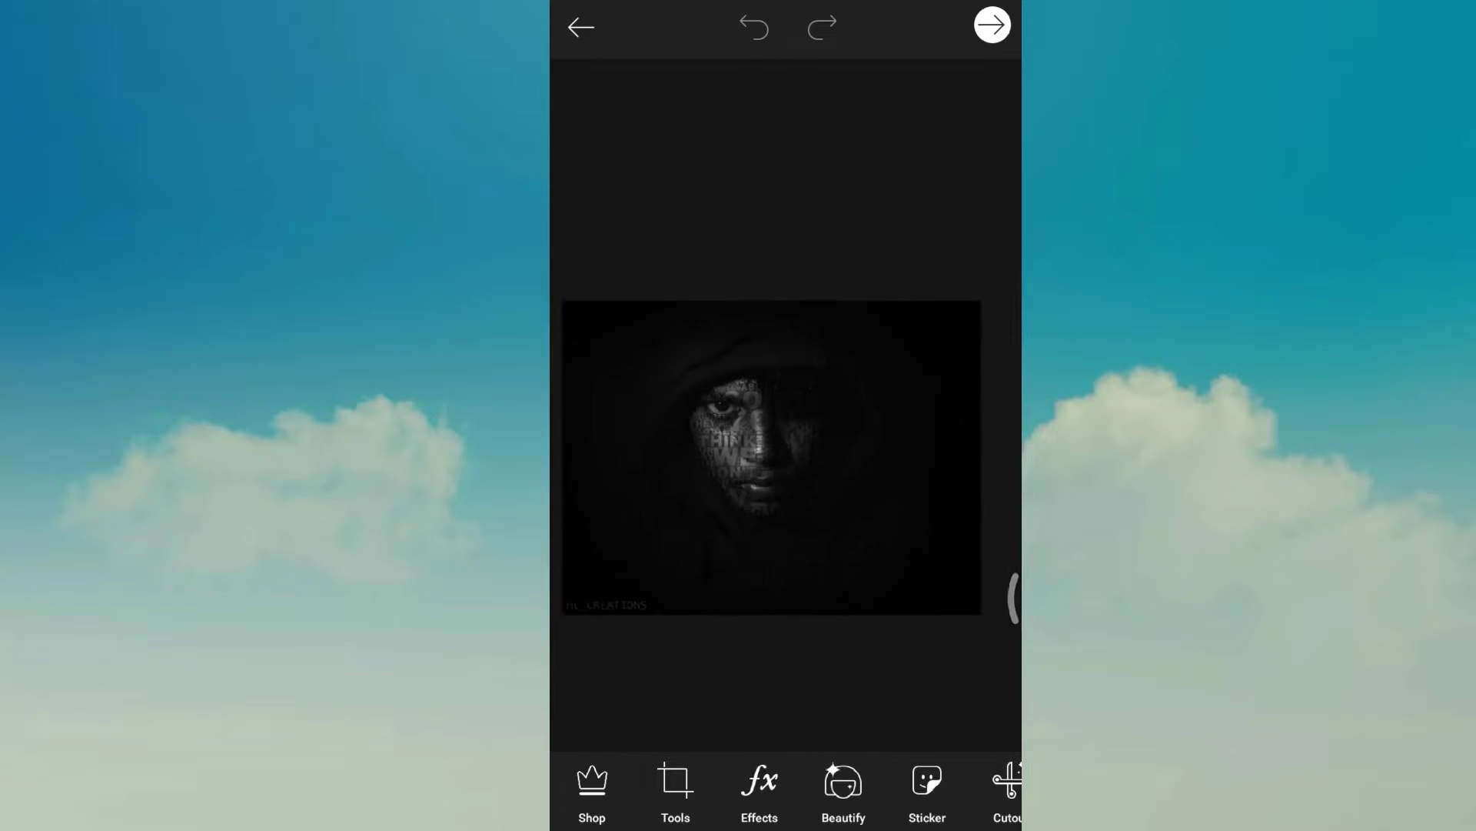
left_click(580, 26)
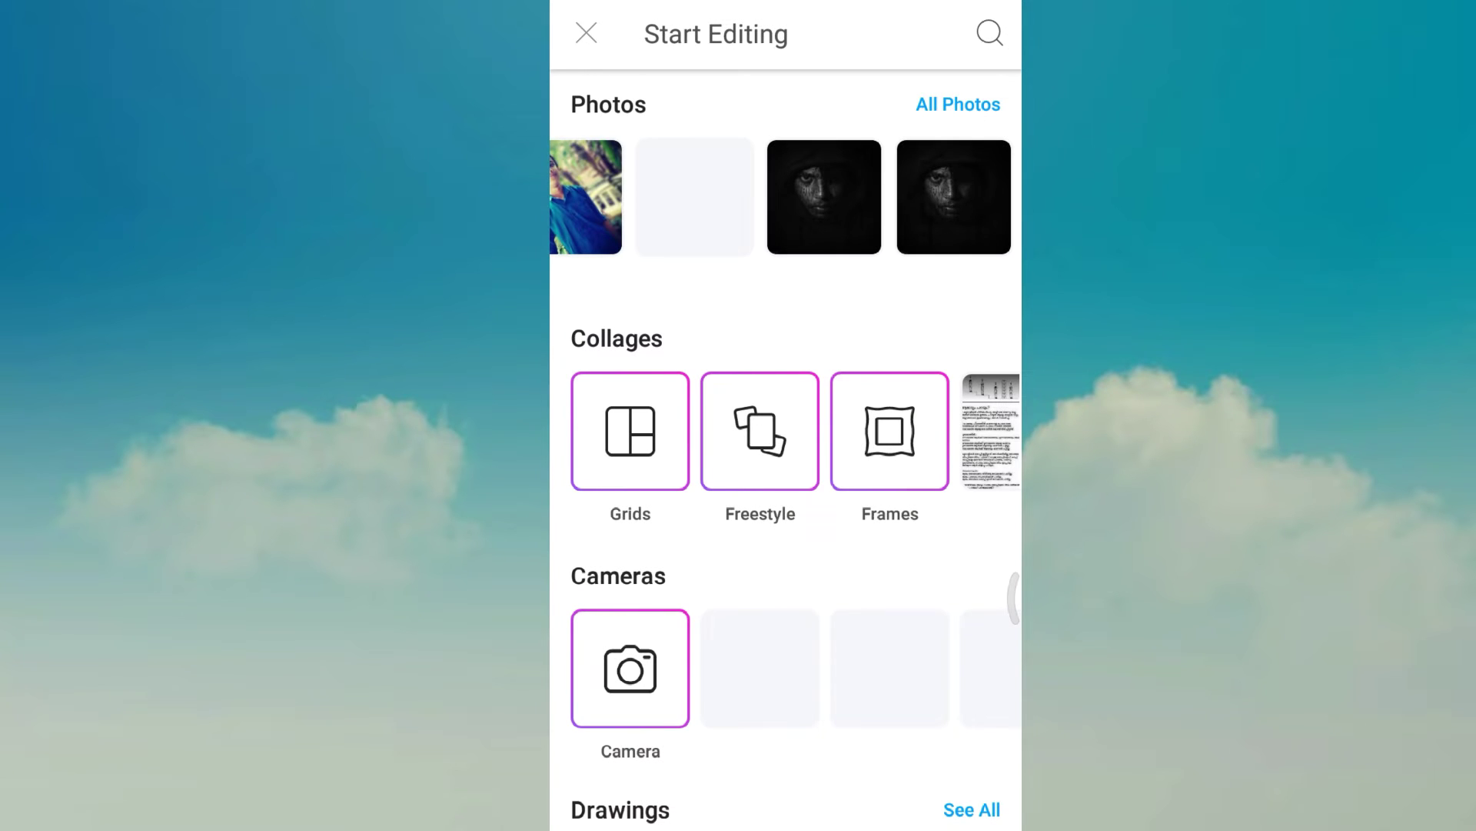
left_click(957, 104)
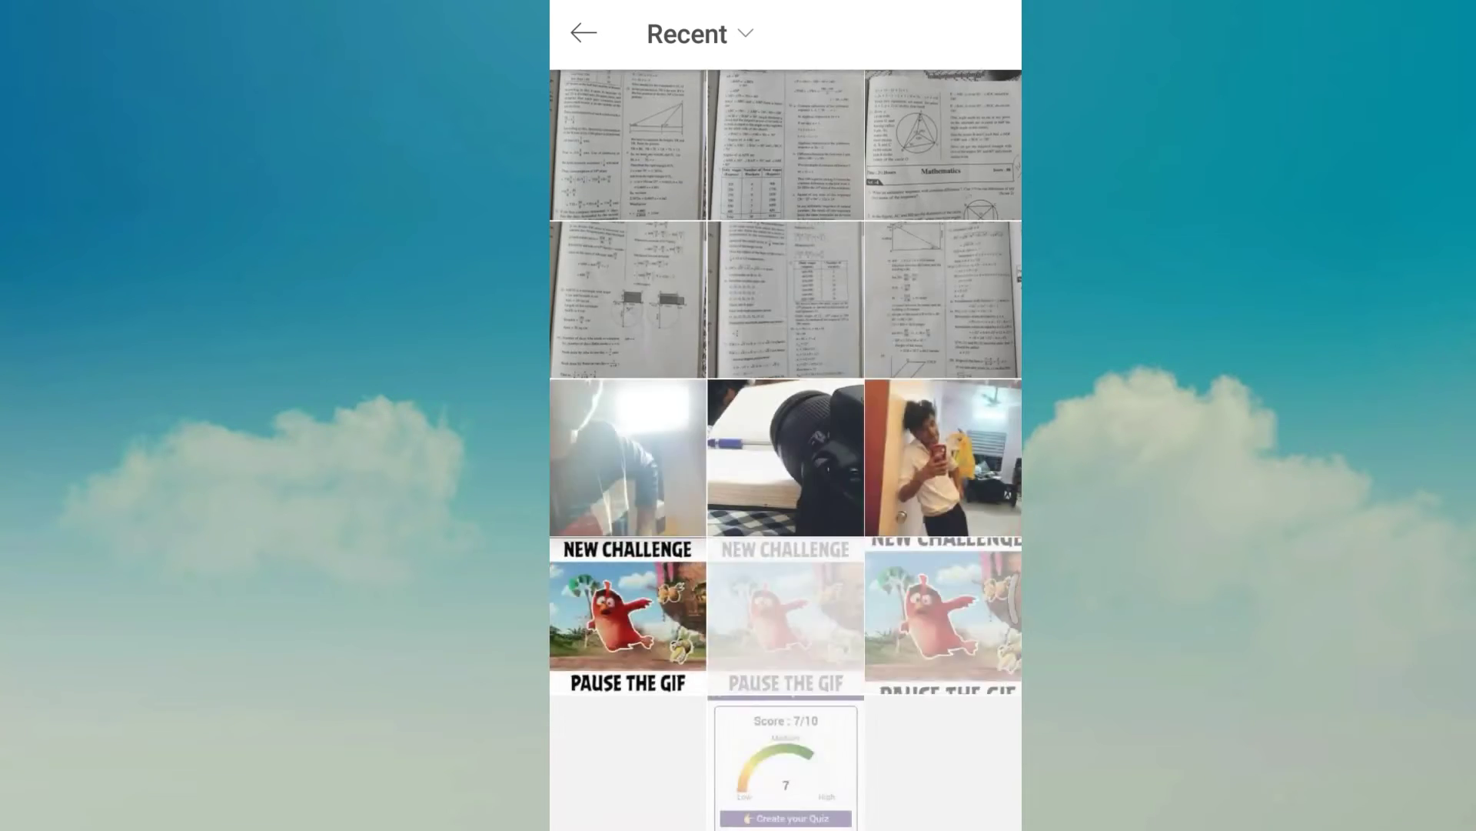
Step: Scroll the Recent gallery down to the blue hooded portrait
scroll("down", 3)
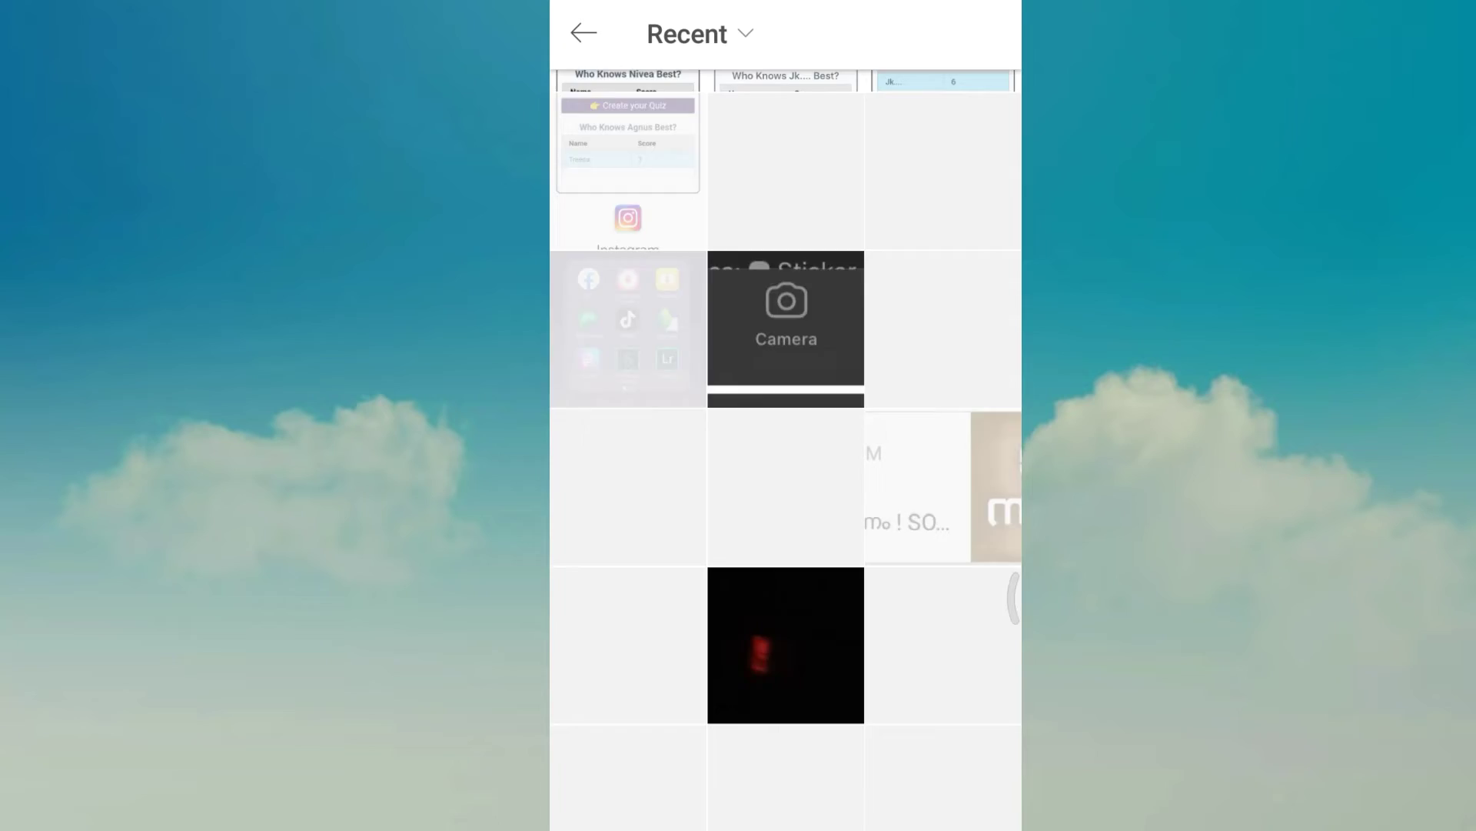
scroll("down", 3)
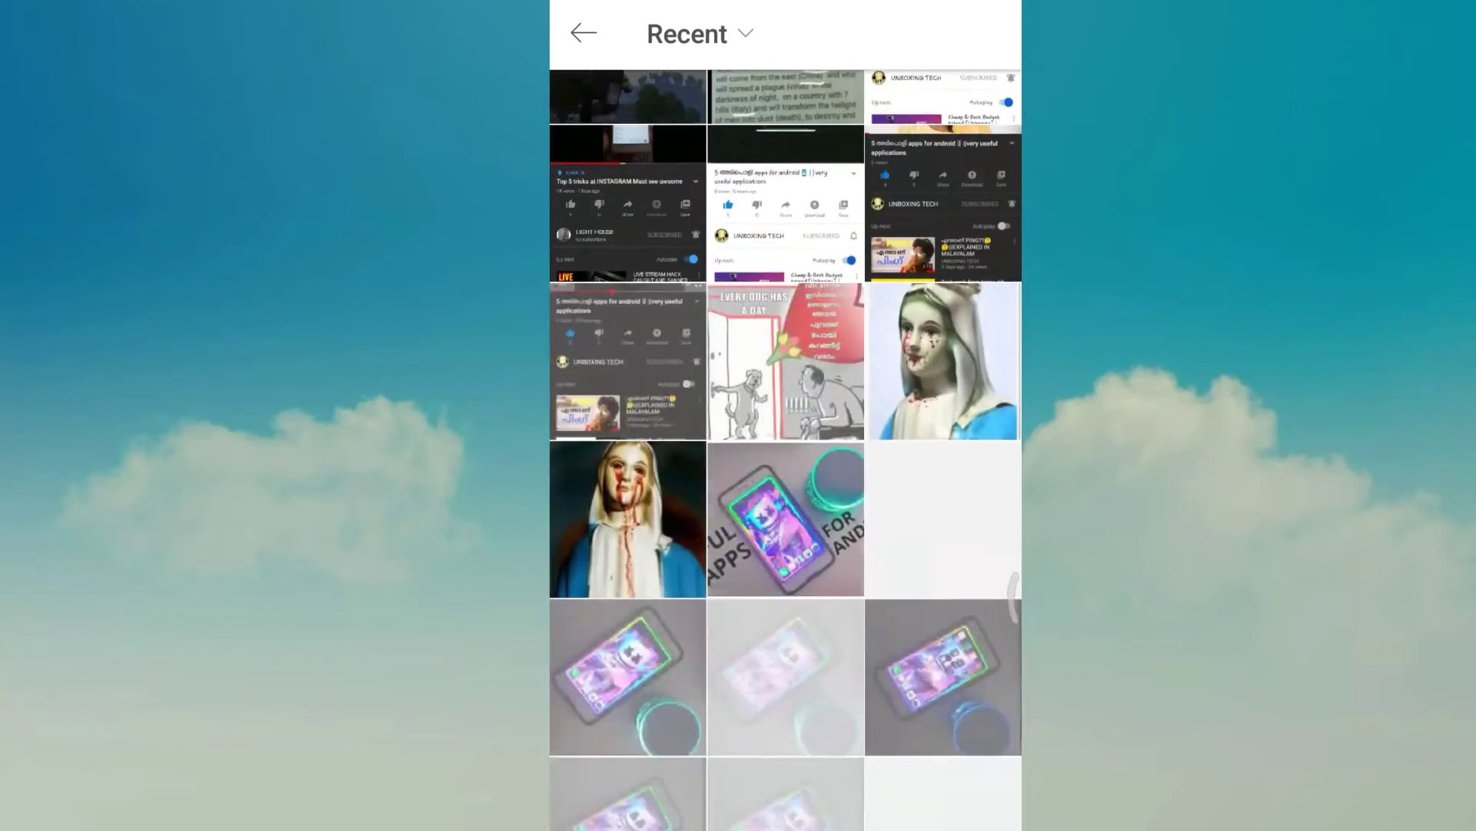
scroll("down", 3)
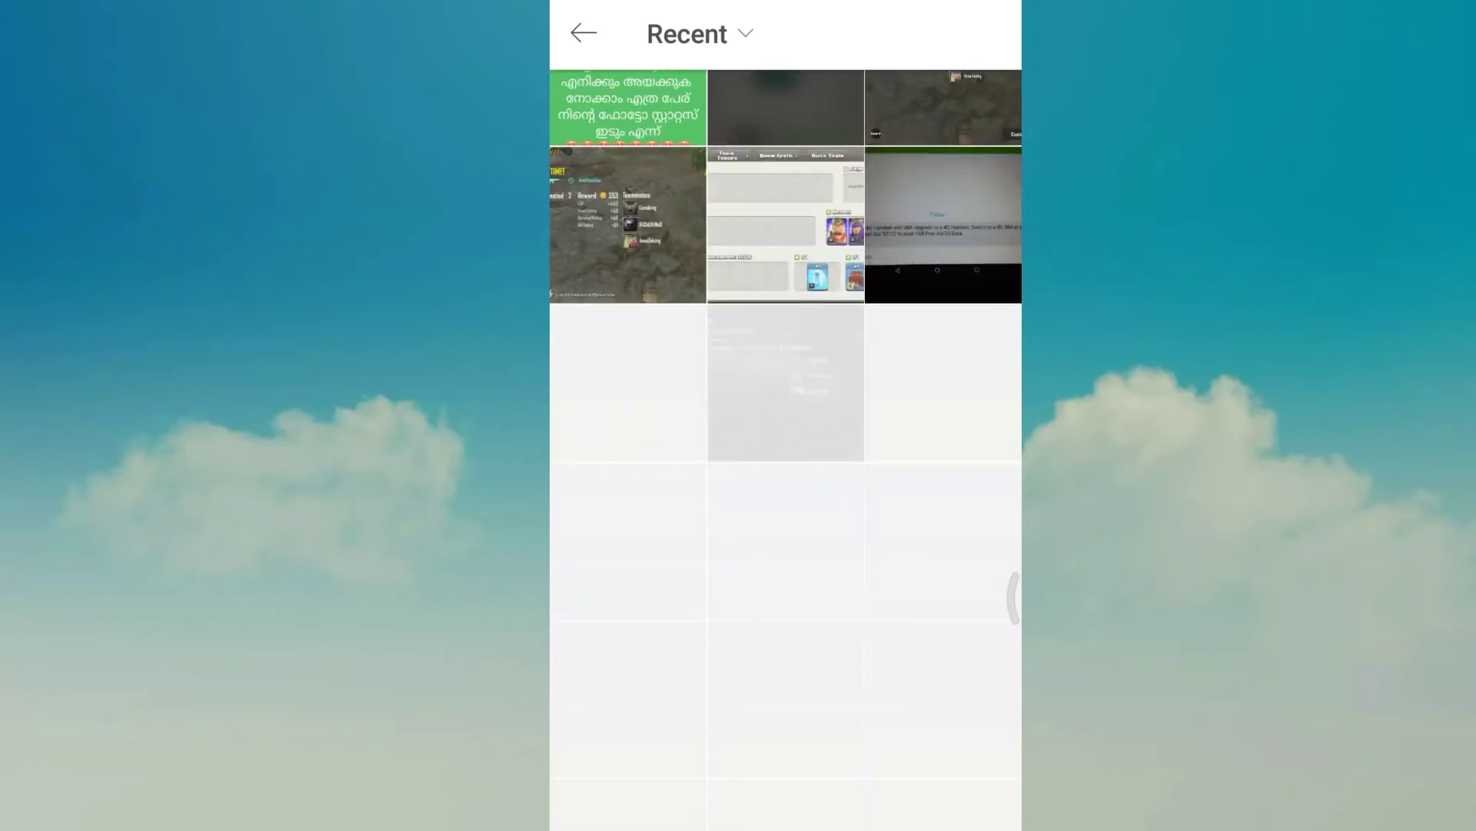
scroll("down", 3)
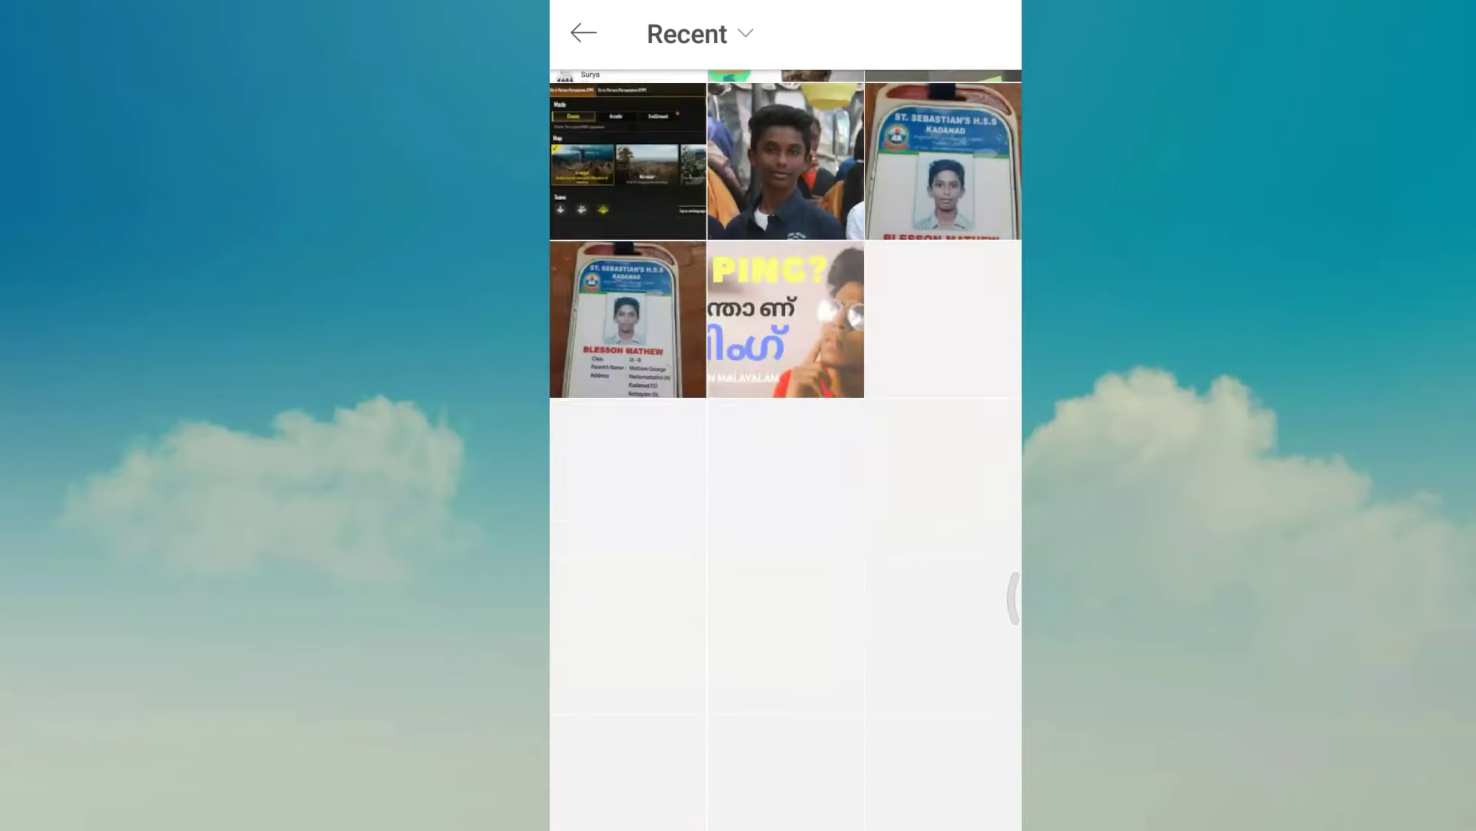
scroll("down", 3)
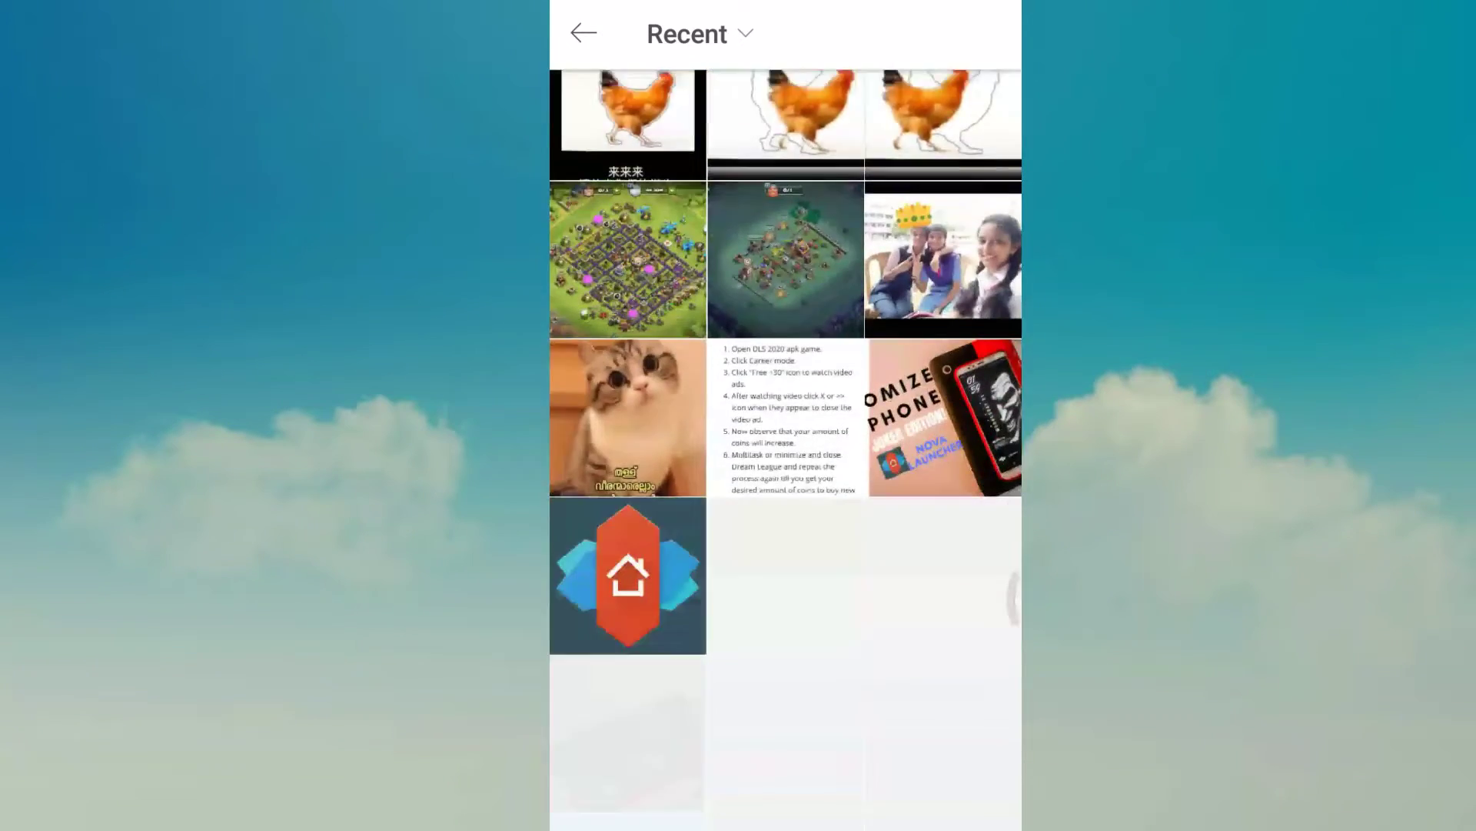
scroll("down", 3)
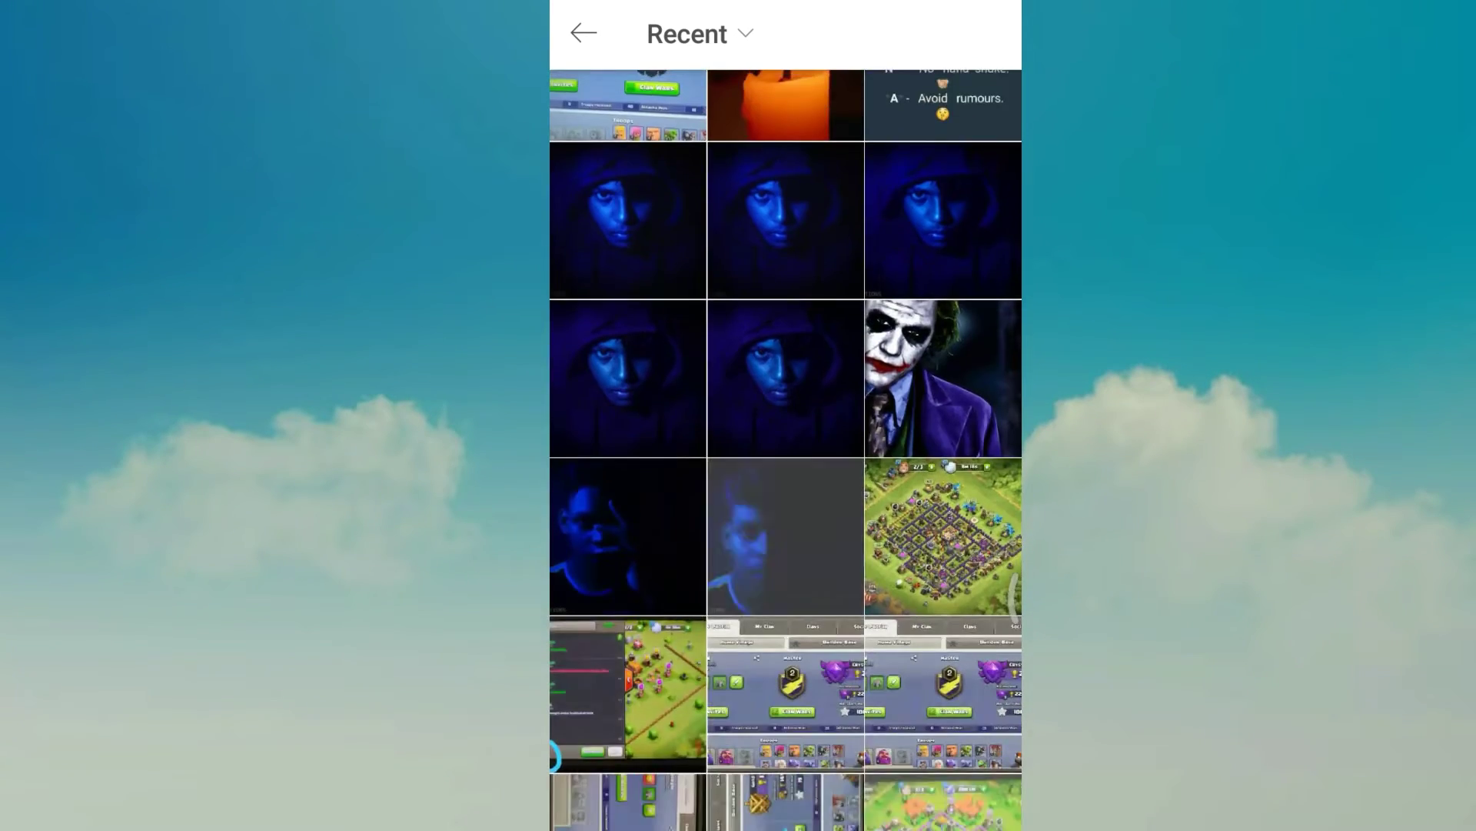
scroll("down", 3)
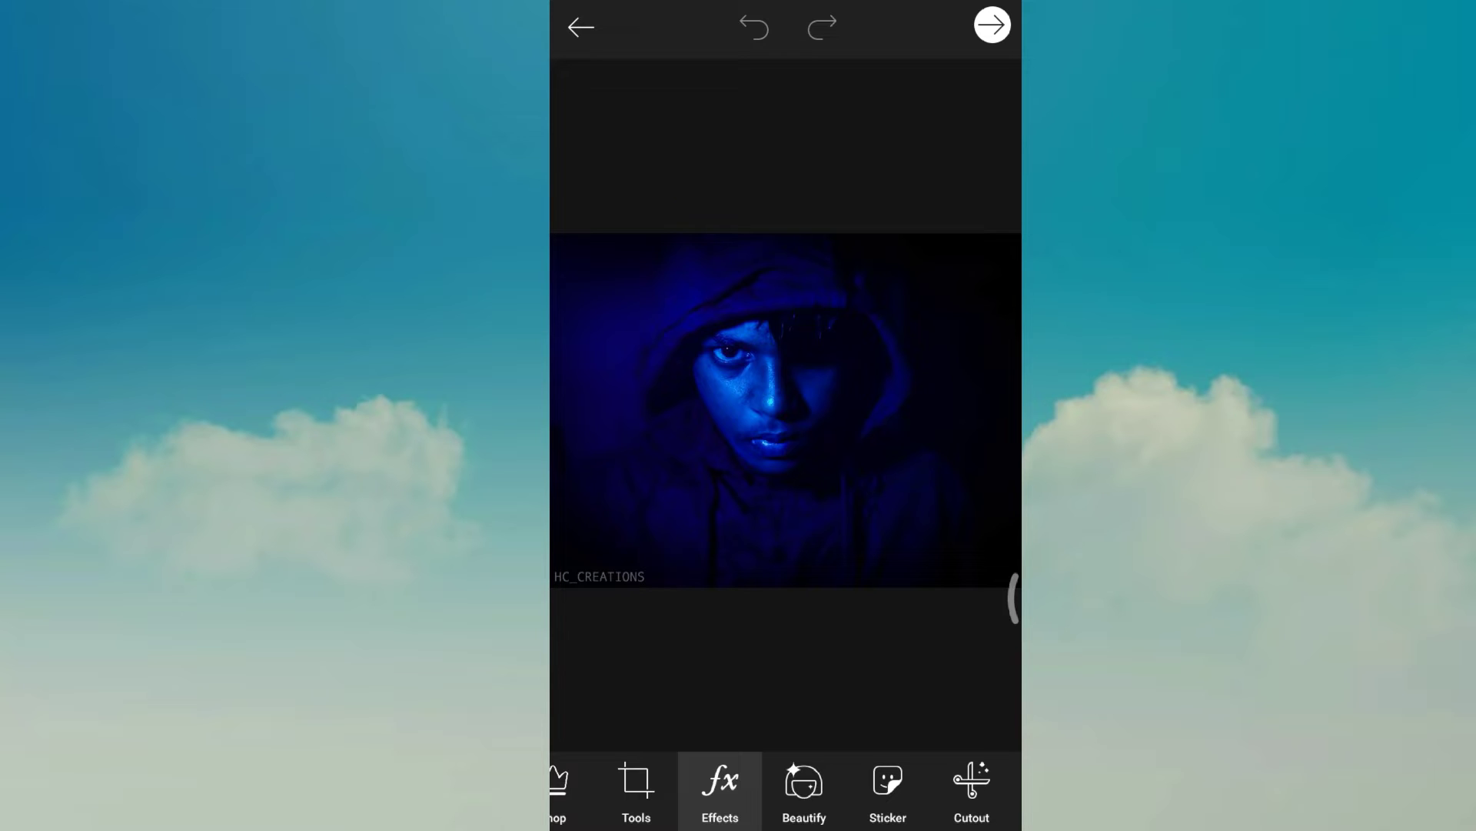
Step: Apply the B&W effect from the FX strip to the hooded portrait and confirm
left_click(720, 791)
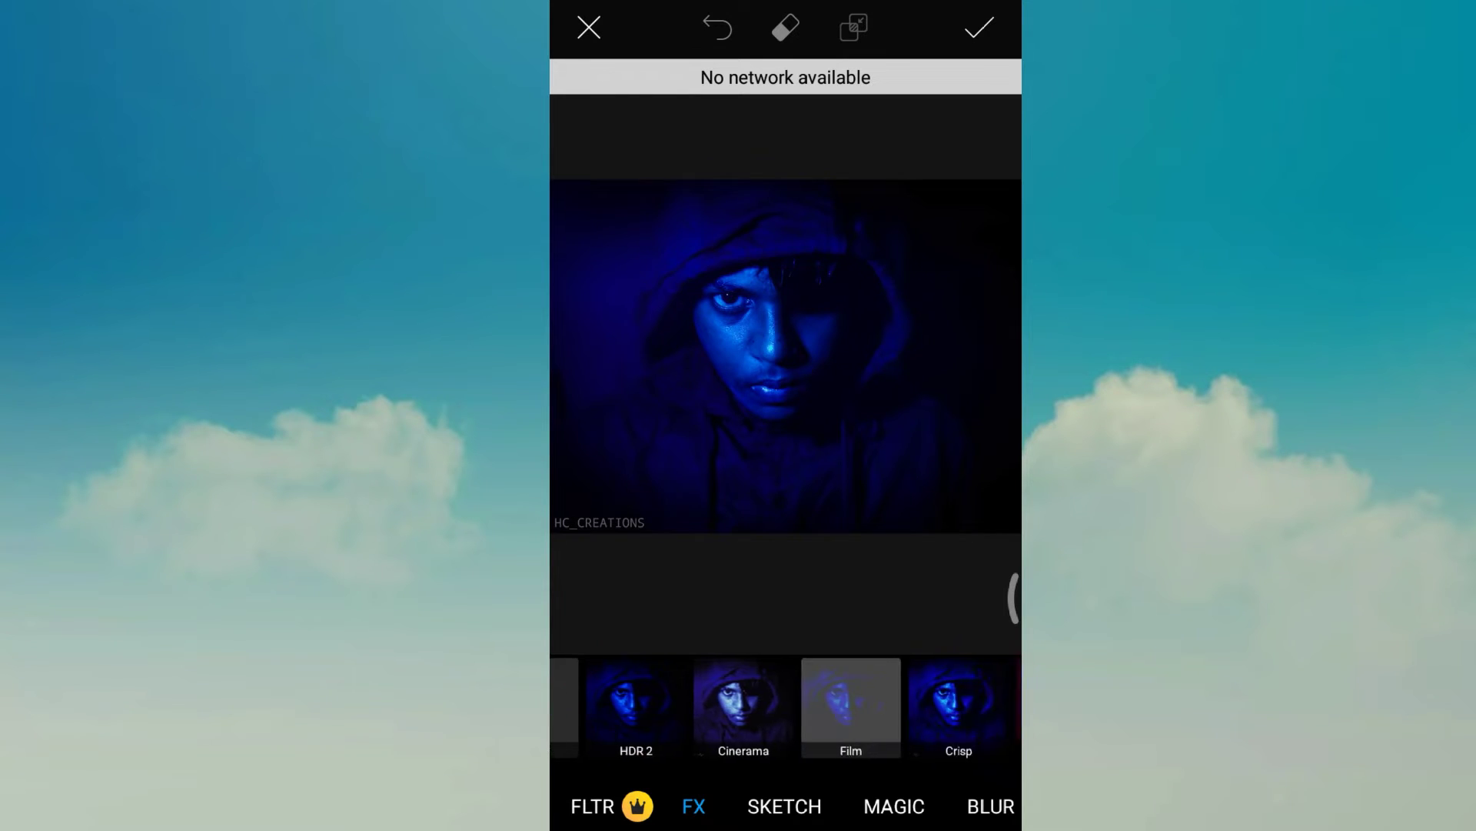
scroll("left", 3)
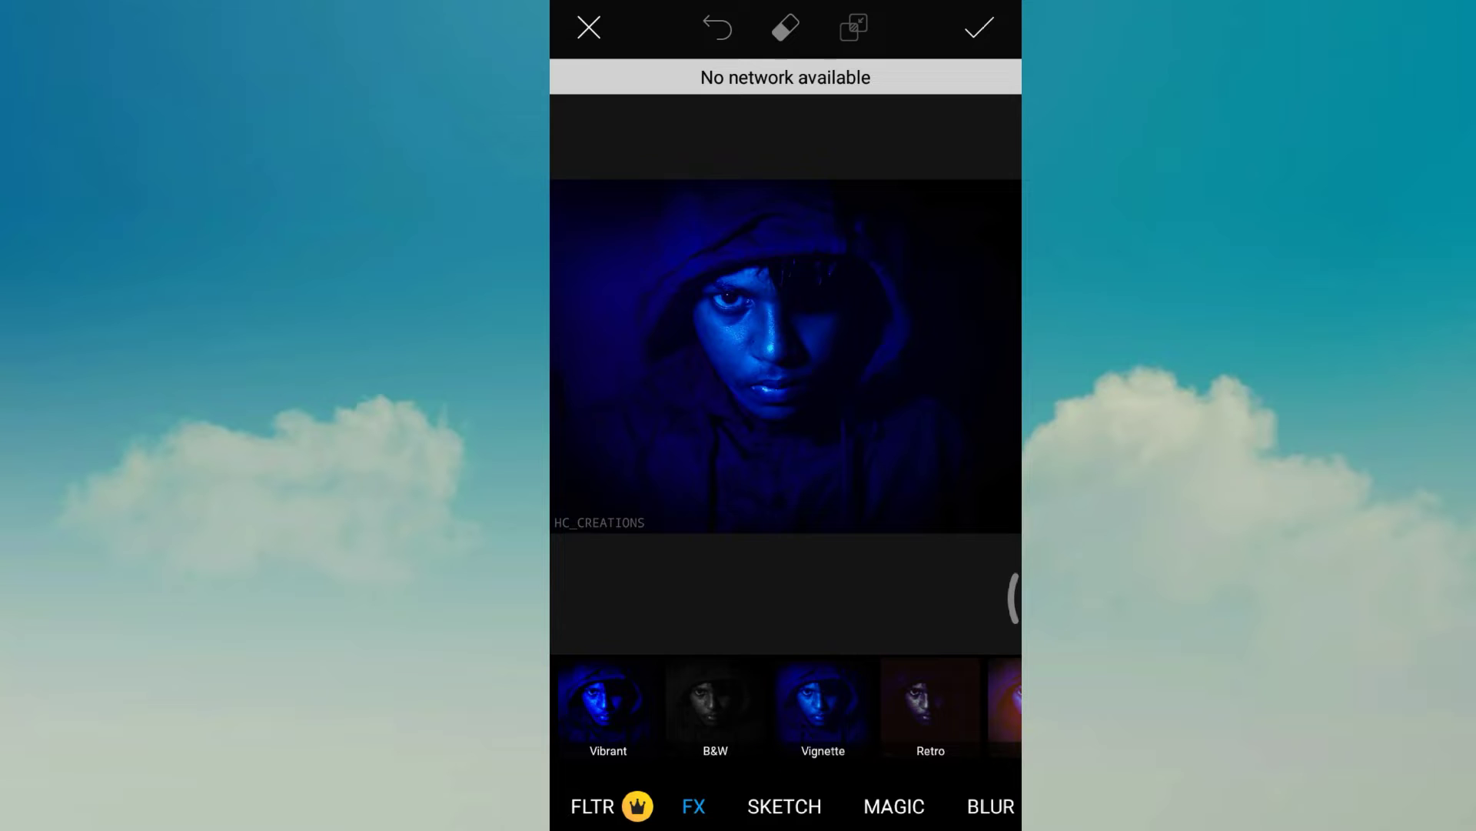
left_click(714, 706)
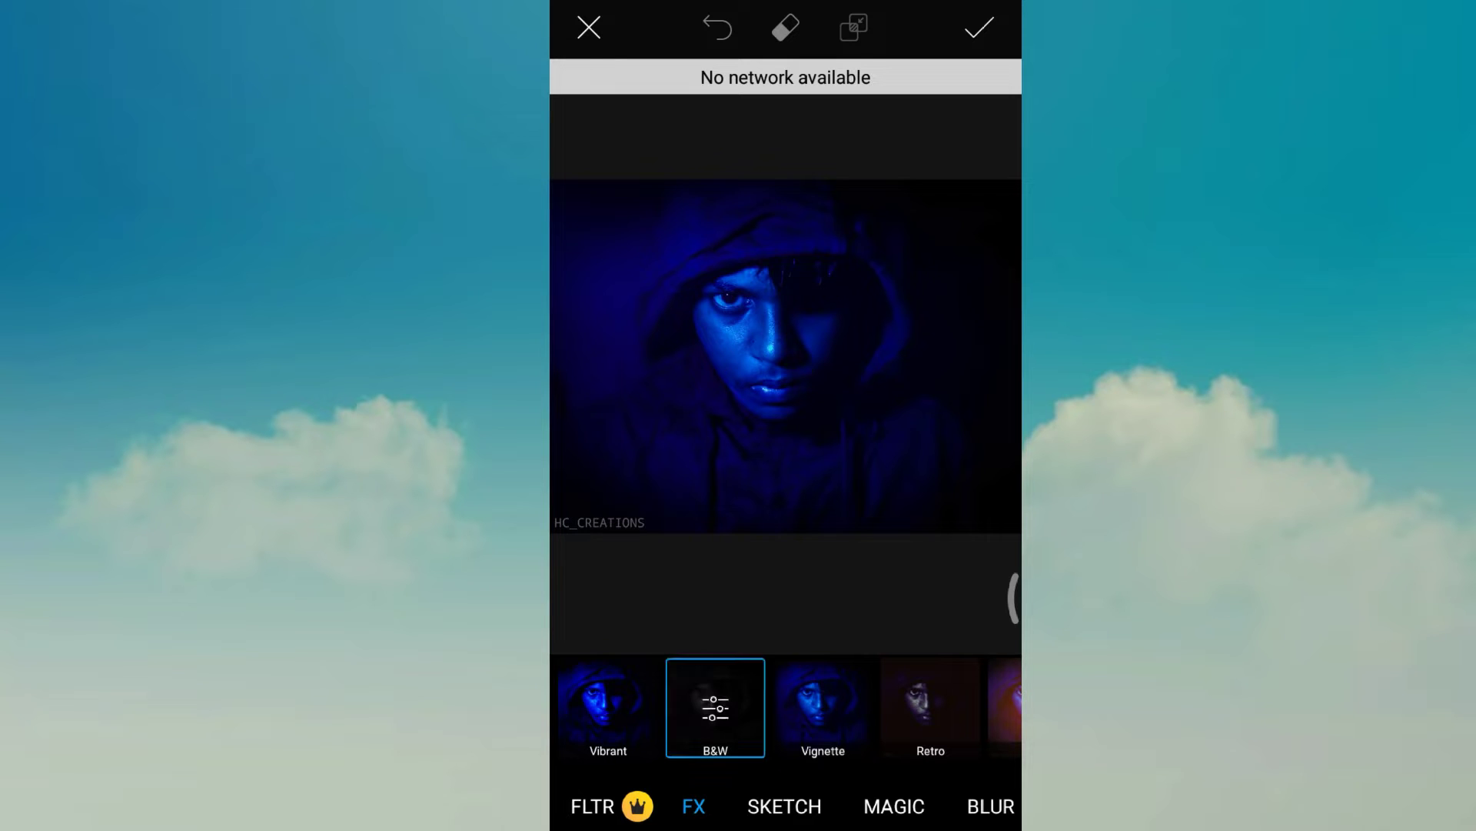
left_click(715, 708)
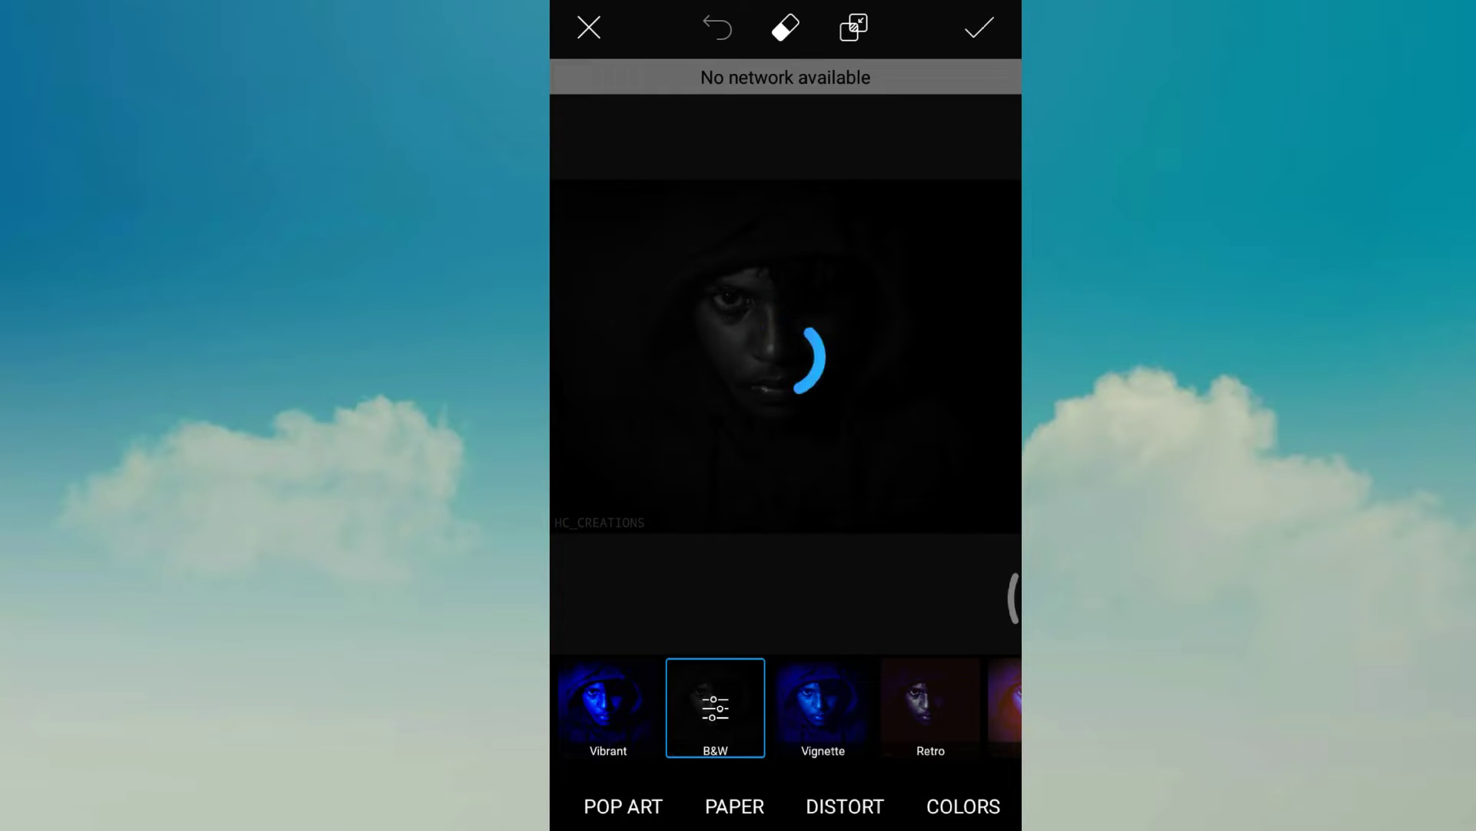
left_click(978, 27)
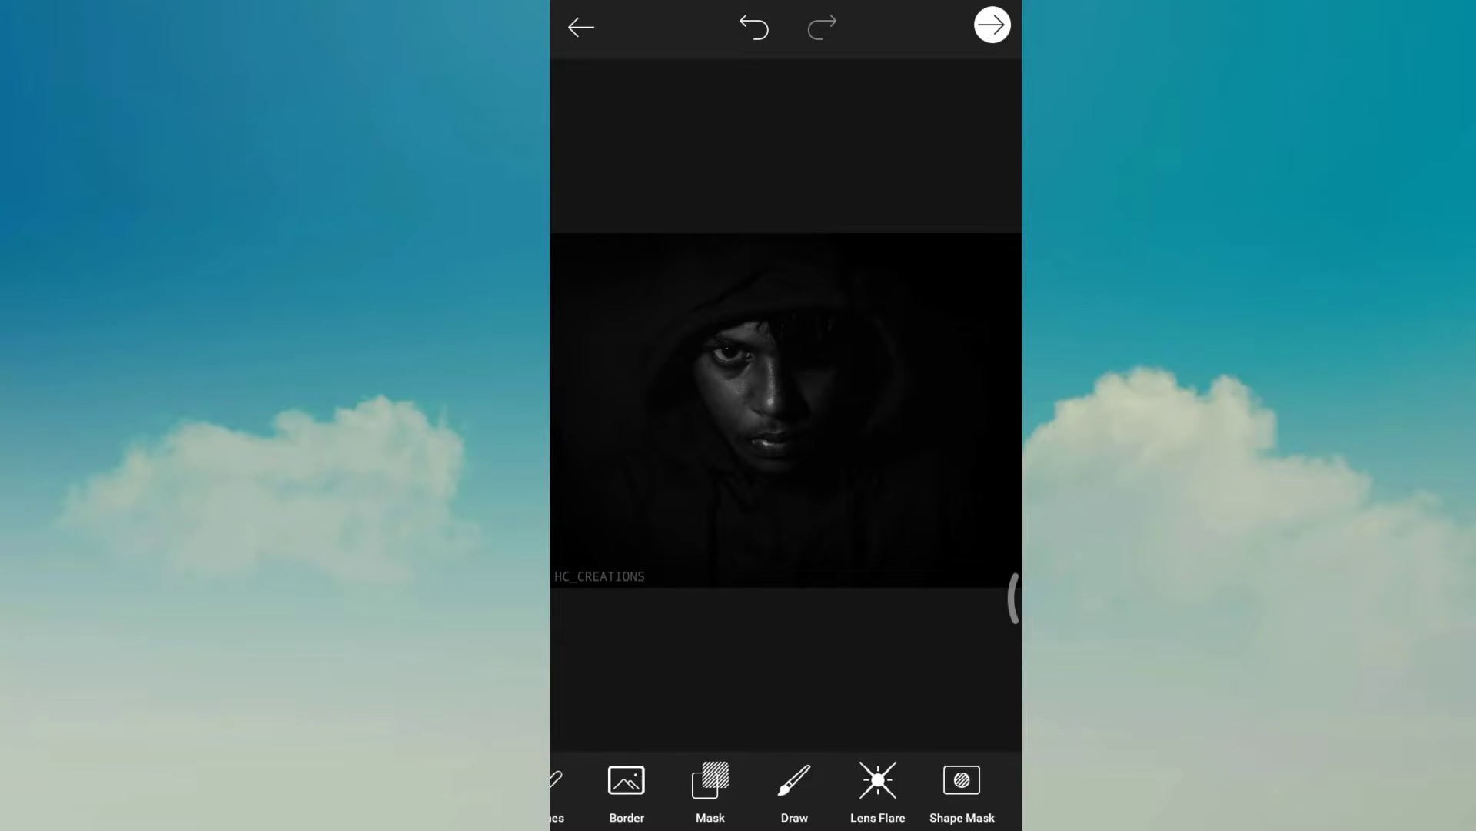
Step: Open the grayscale portrait in Draw and start adding a photo layer
scroll("left", 3)
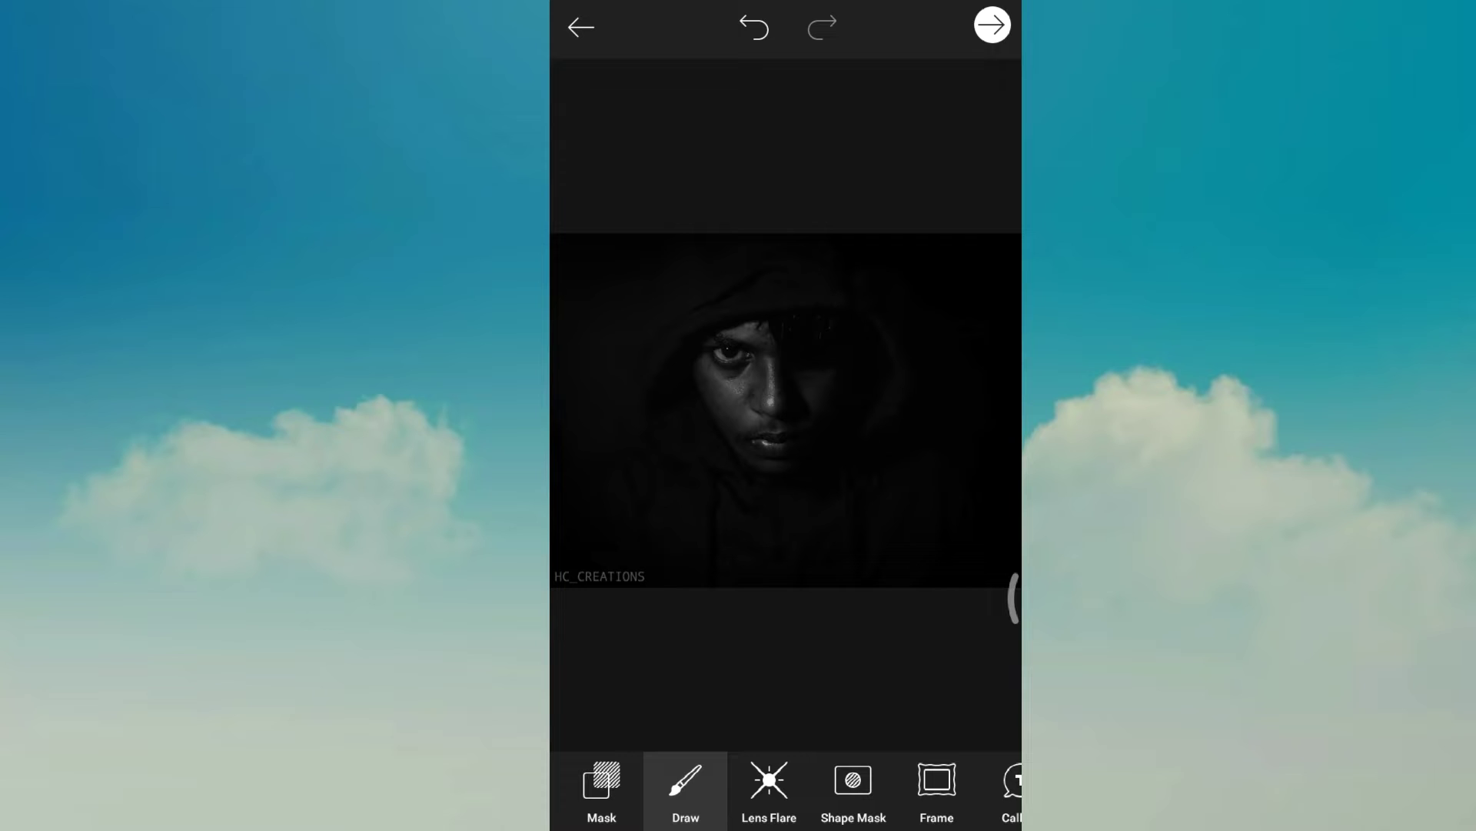
left_click(685, 789)
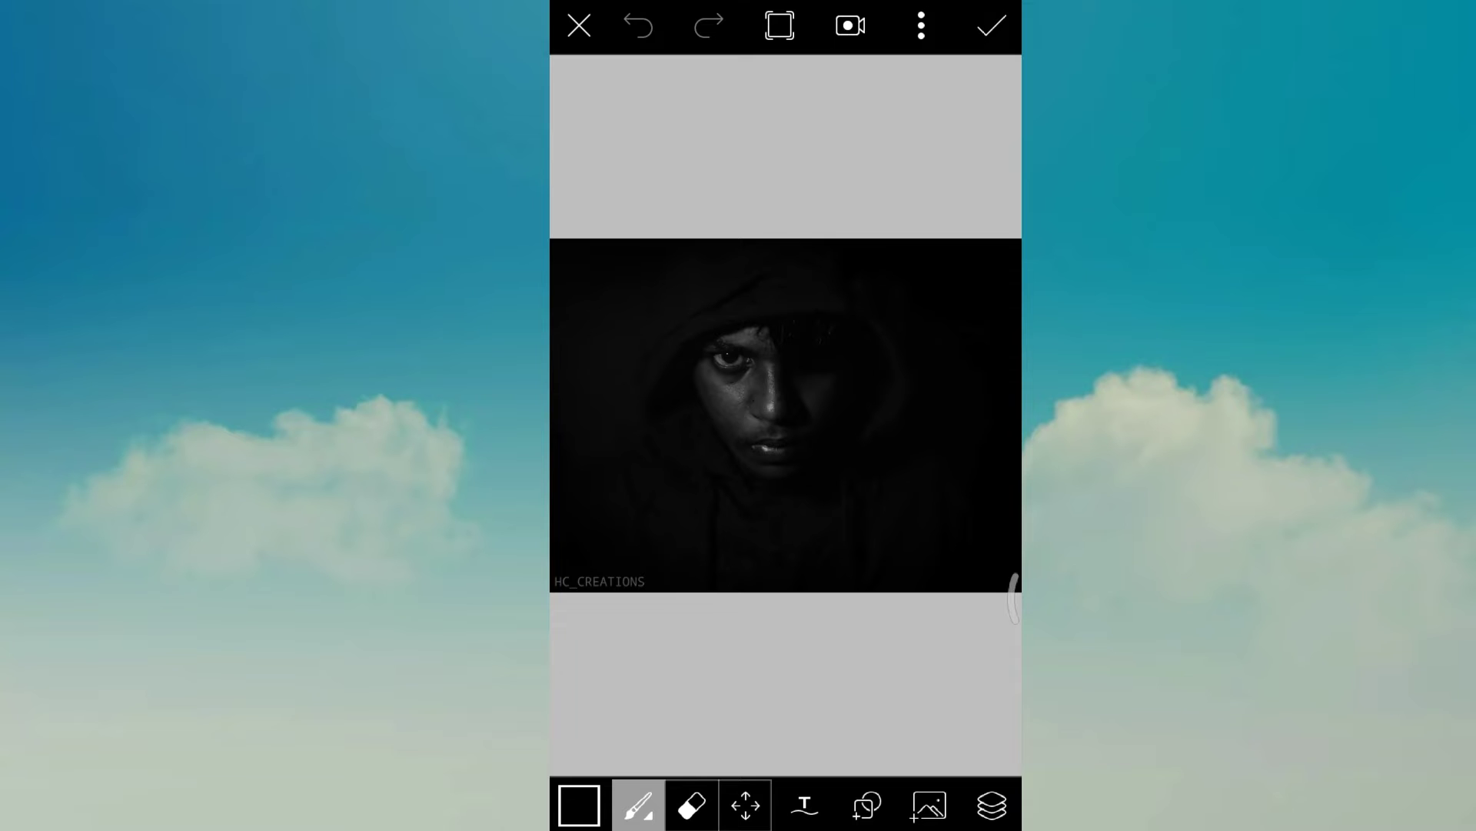
left_click(991, 805)
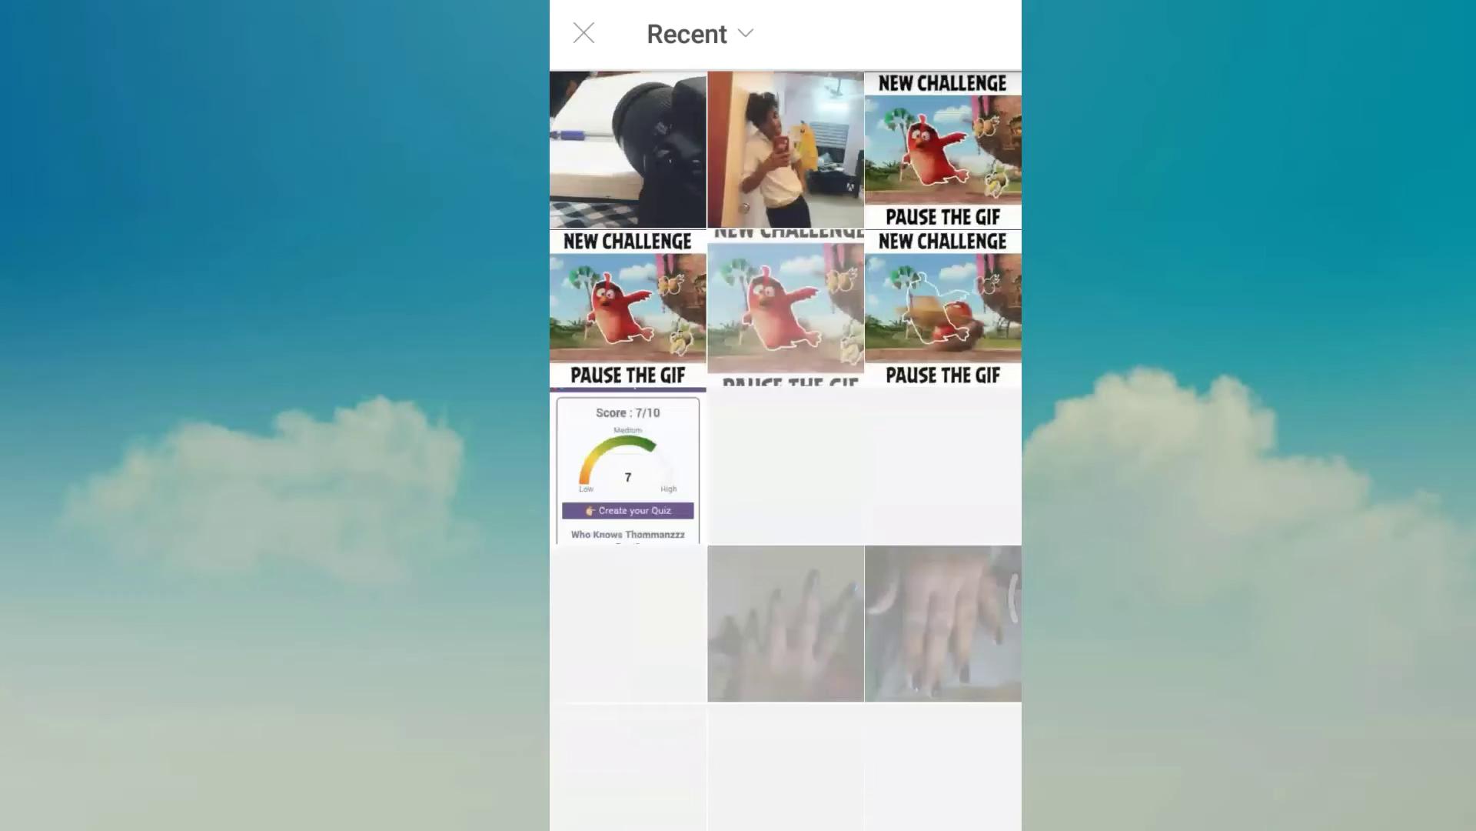
Step: Scroll through the recent photos looking for the word-cloud image
scroll("down", 3)
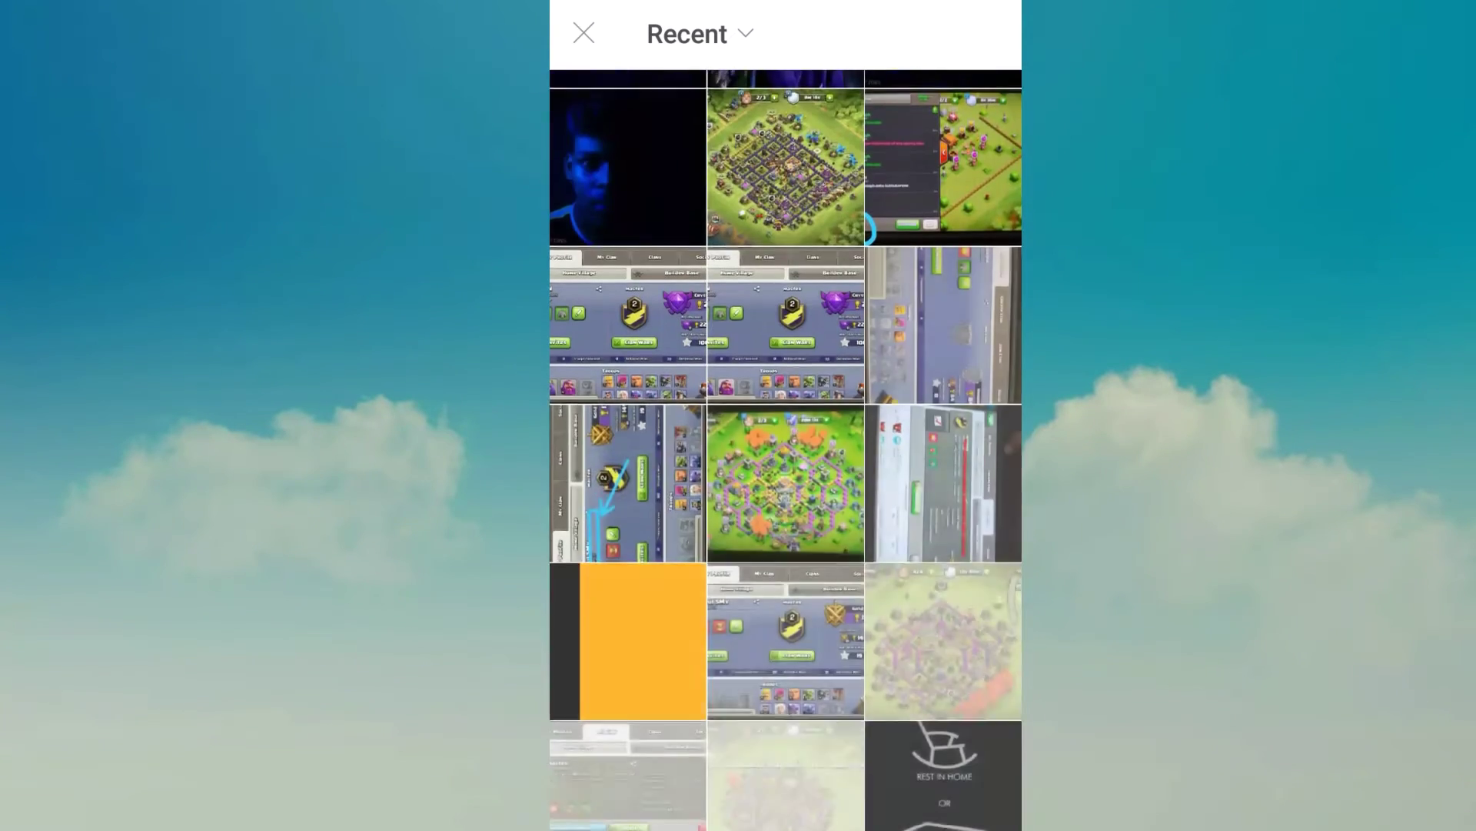
scroll("down", 3)
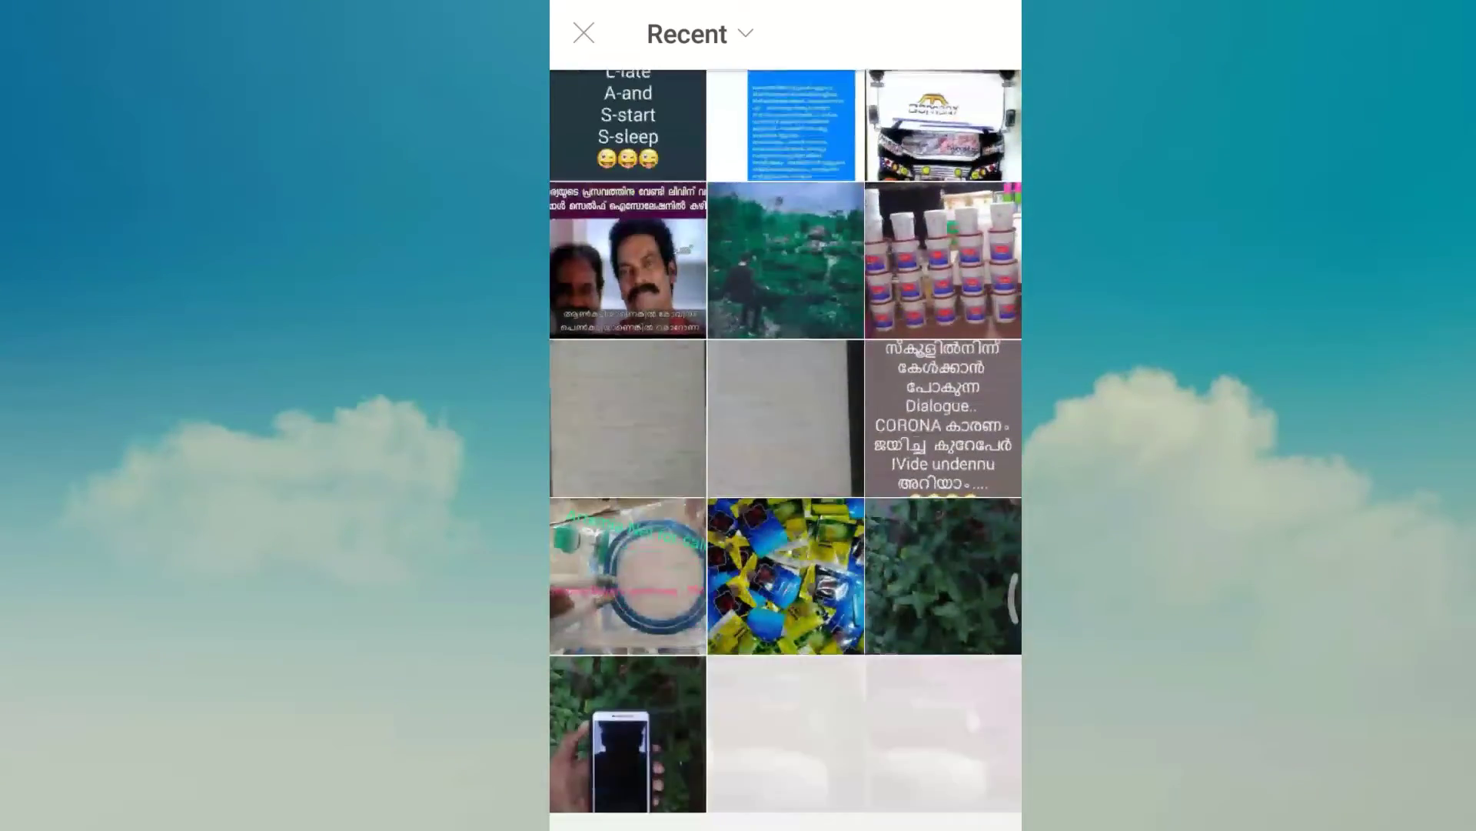
scroll("down", 3)
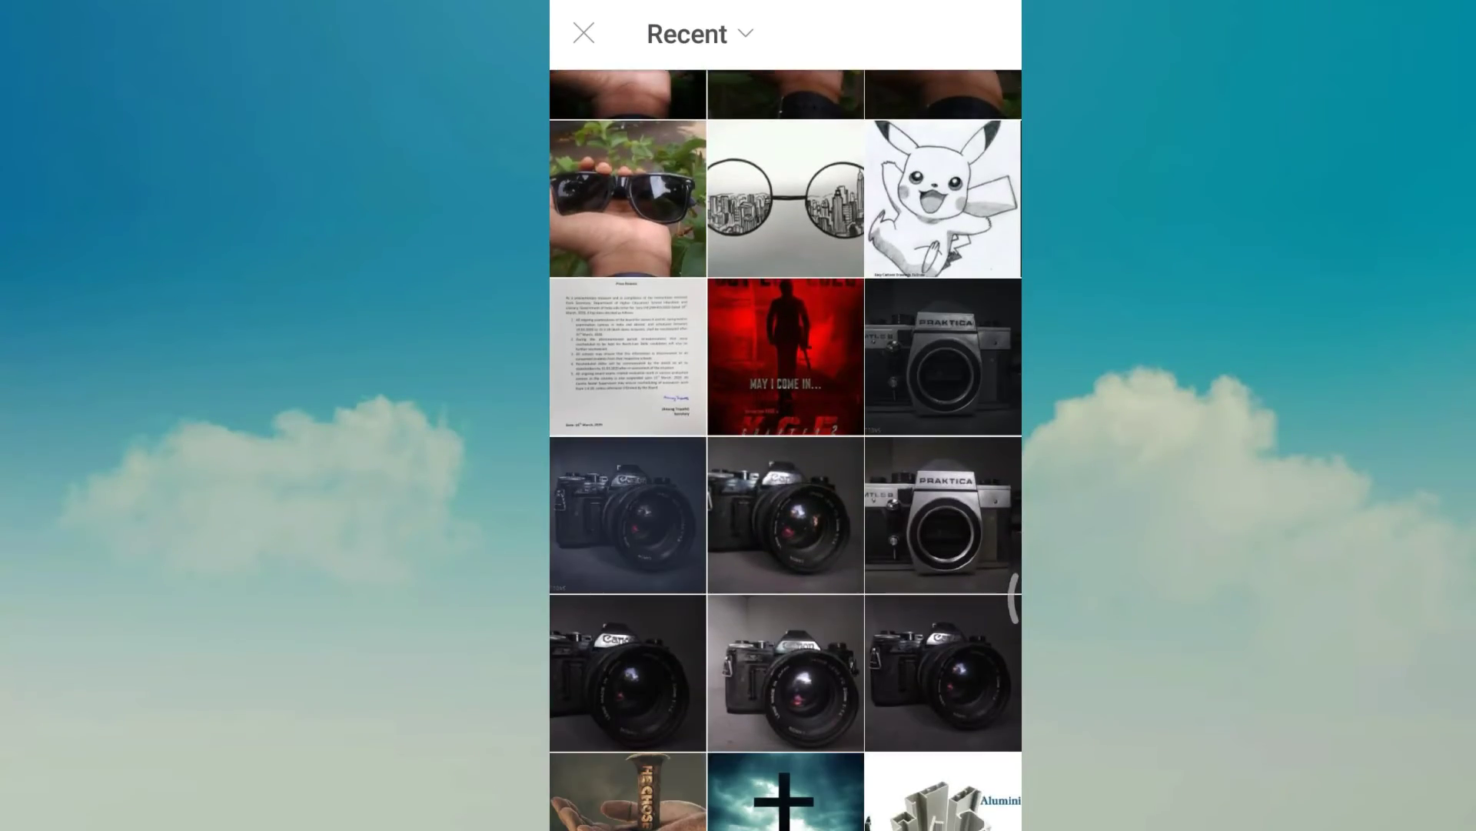
scroll("down", 3)
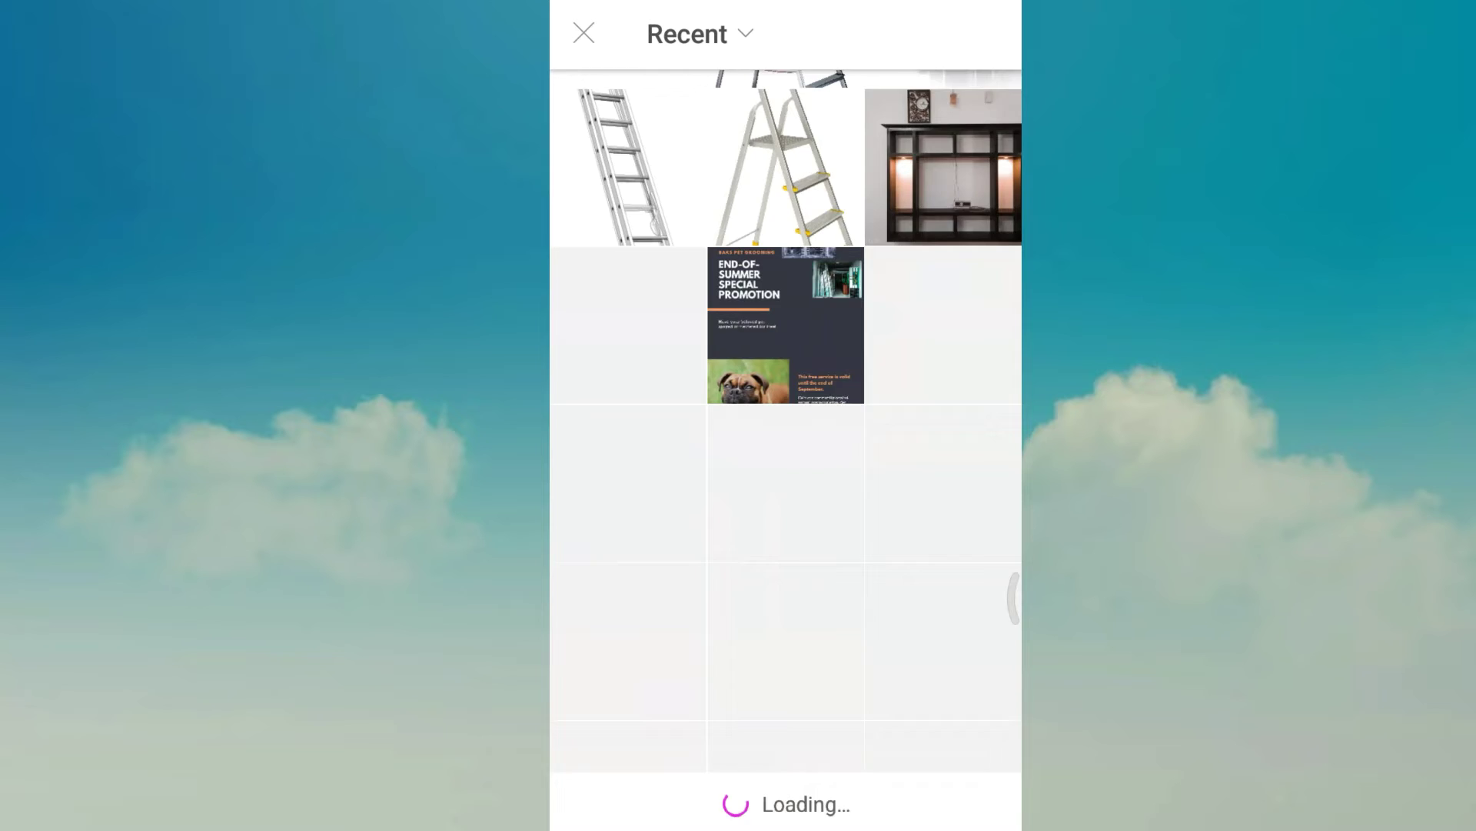
scroll("down", 3)
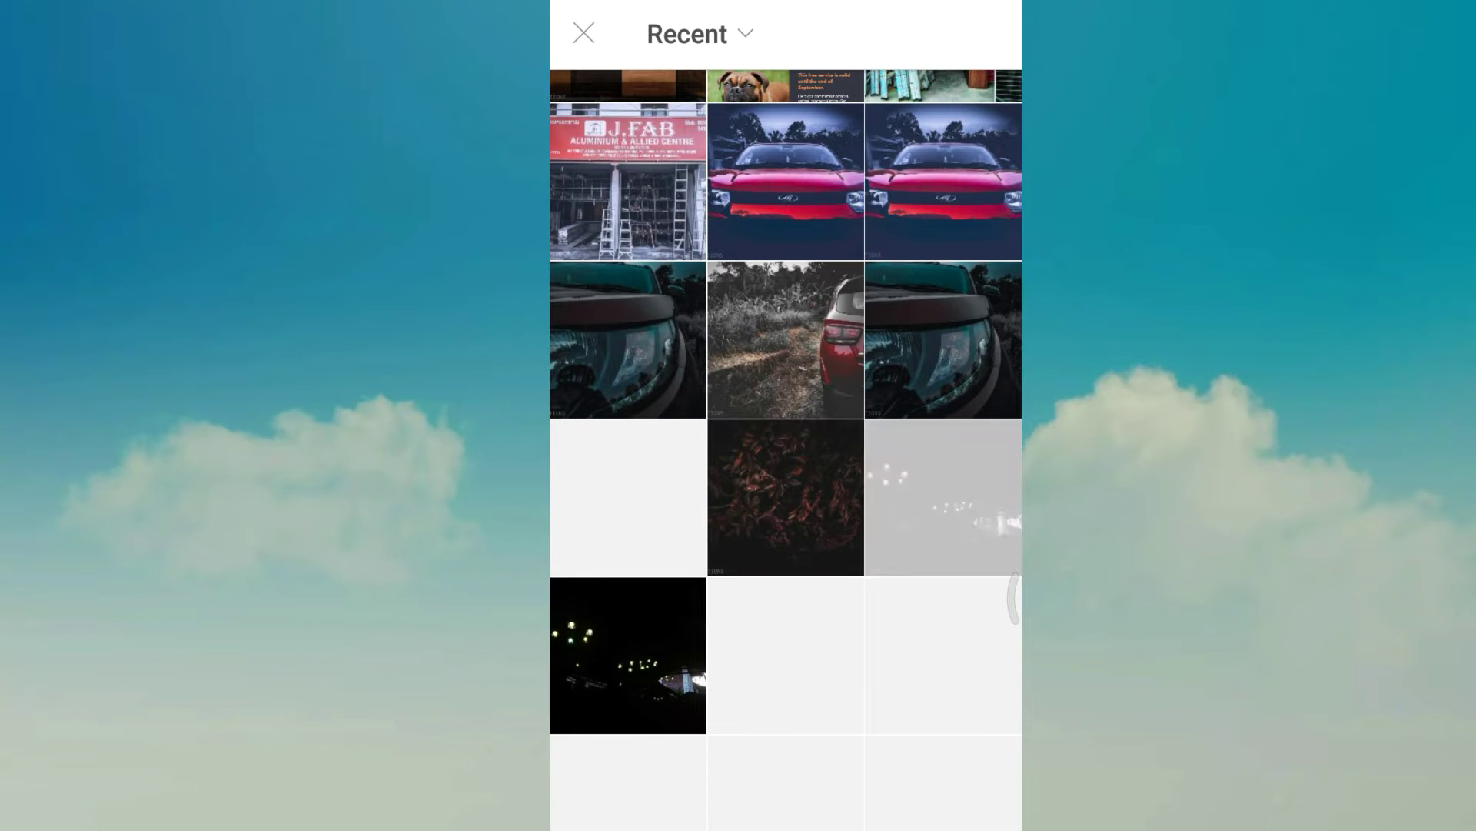
scroll("down", 3)
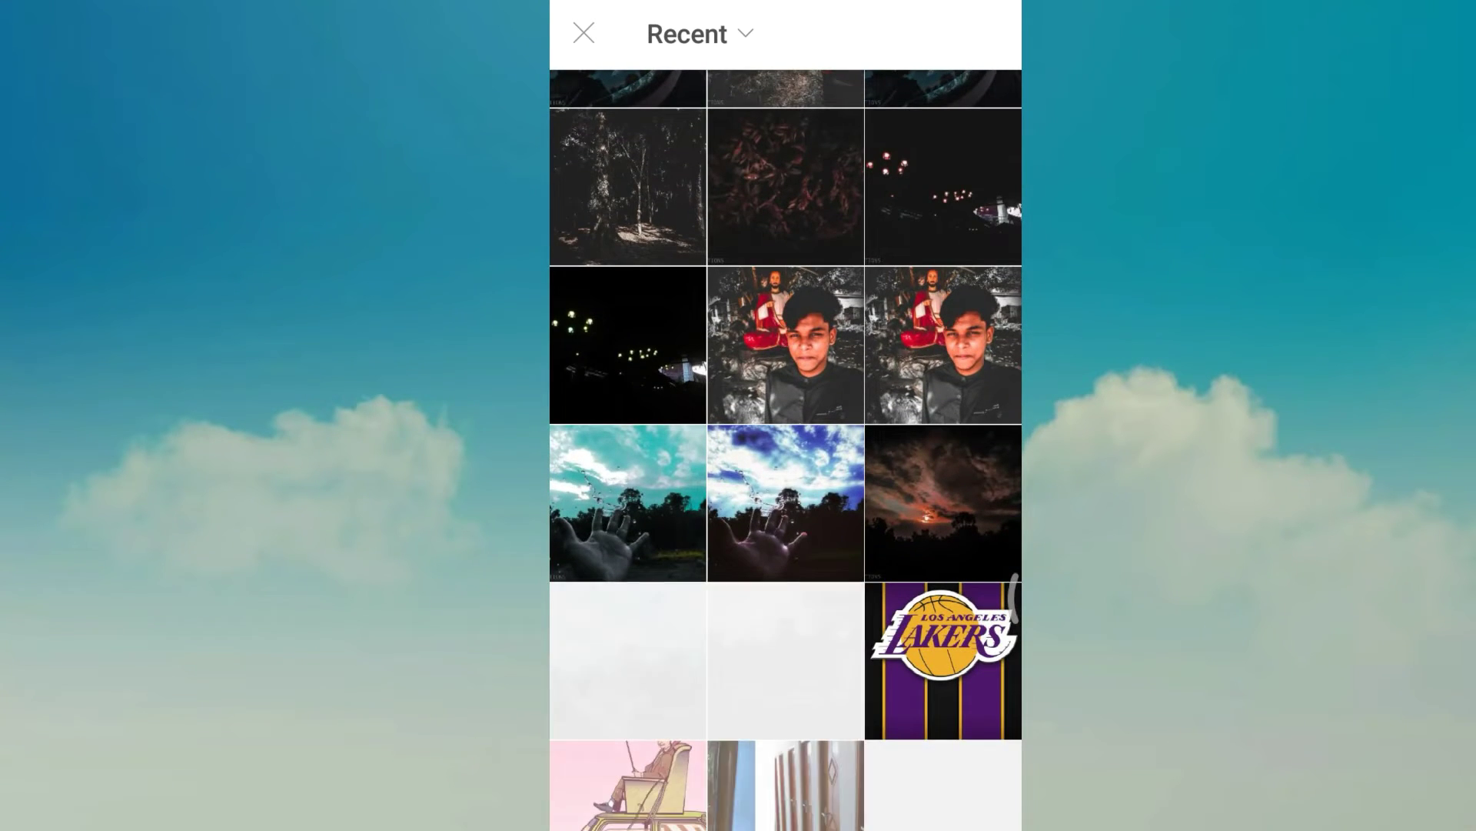
scroll("down", 3)
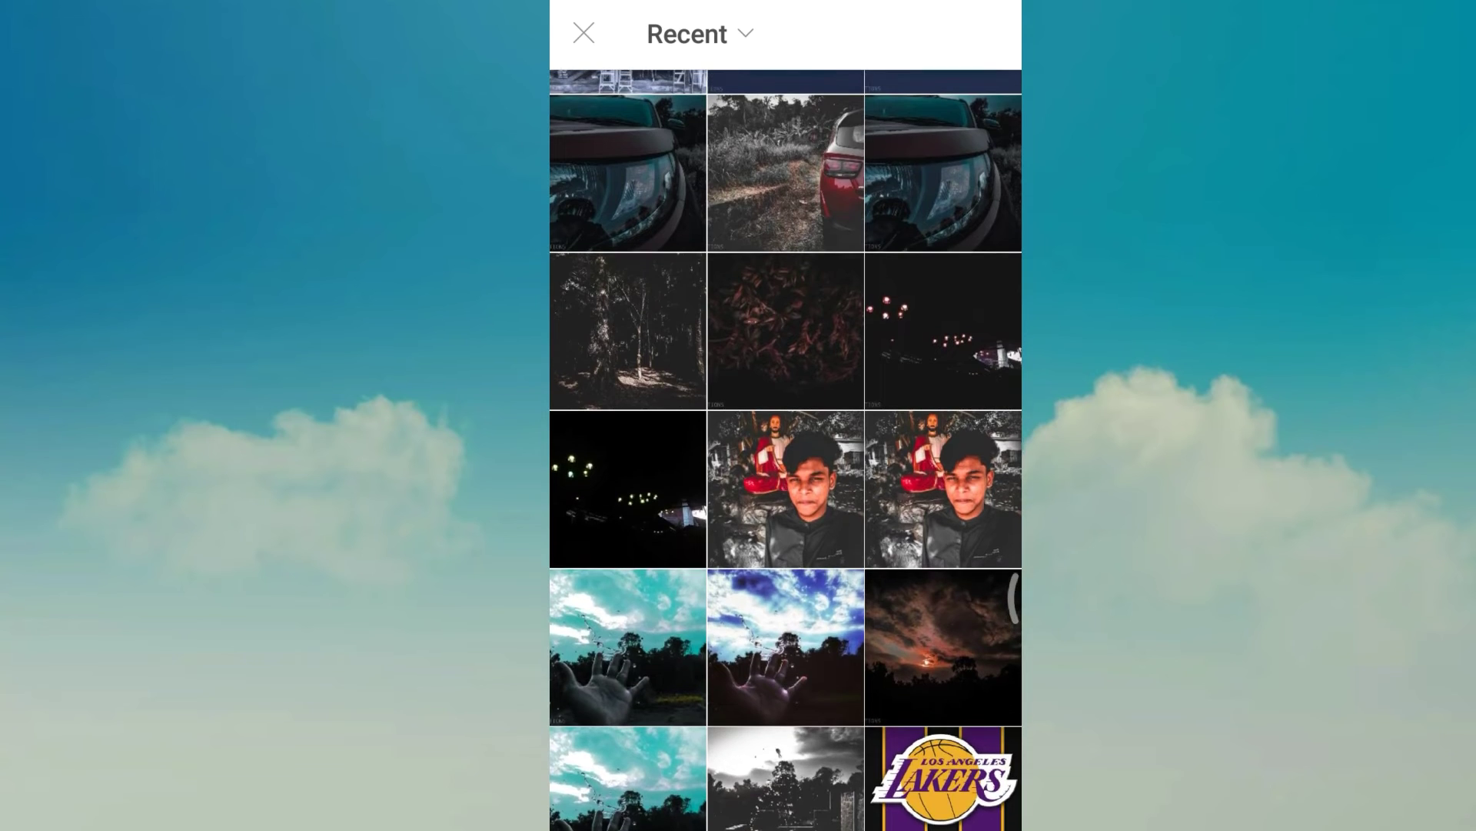
Step: Switch the album source to Gallery and choose the Gallery app
left_click(699, 34)
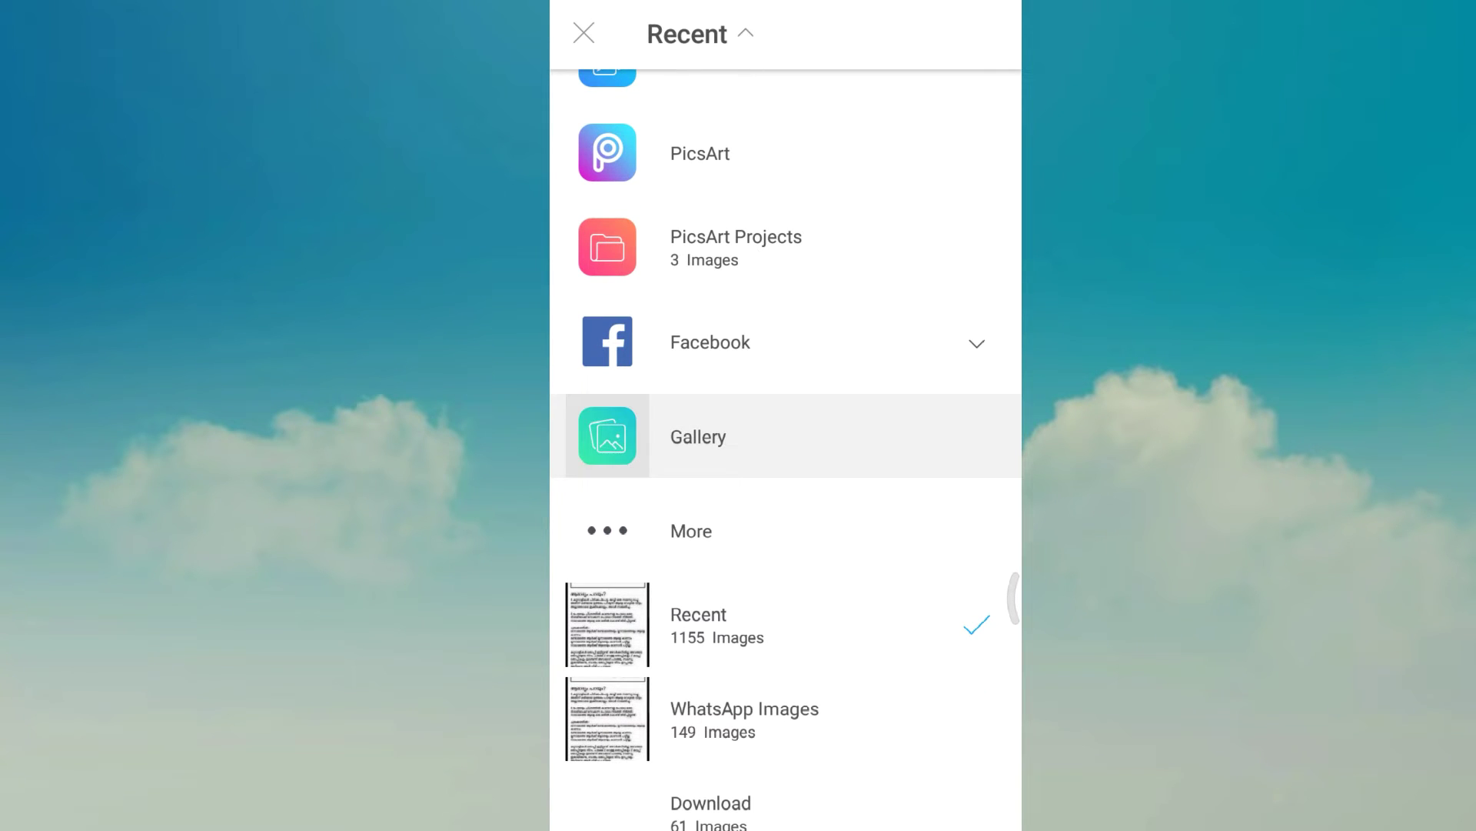
left_click(697, 436)
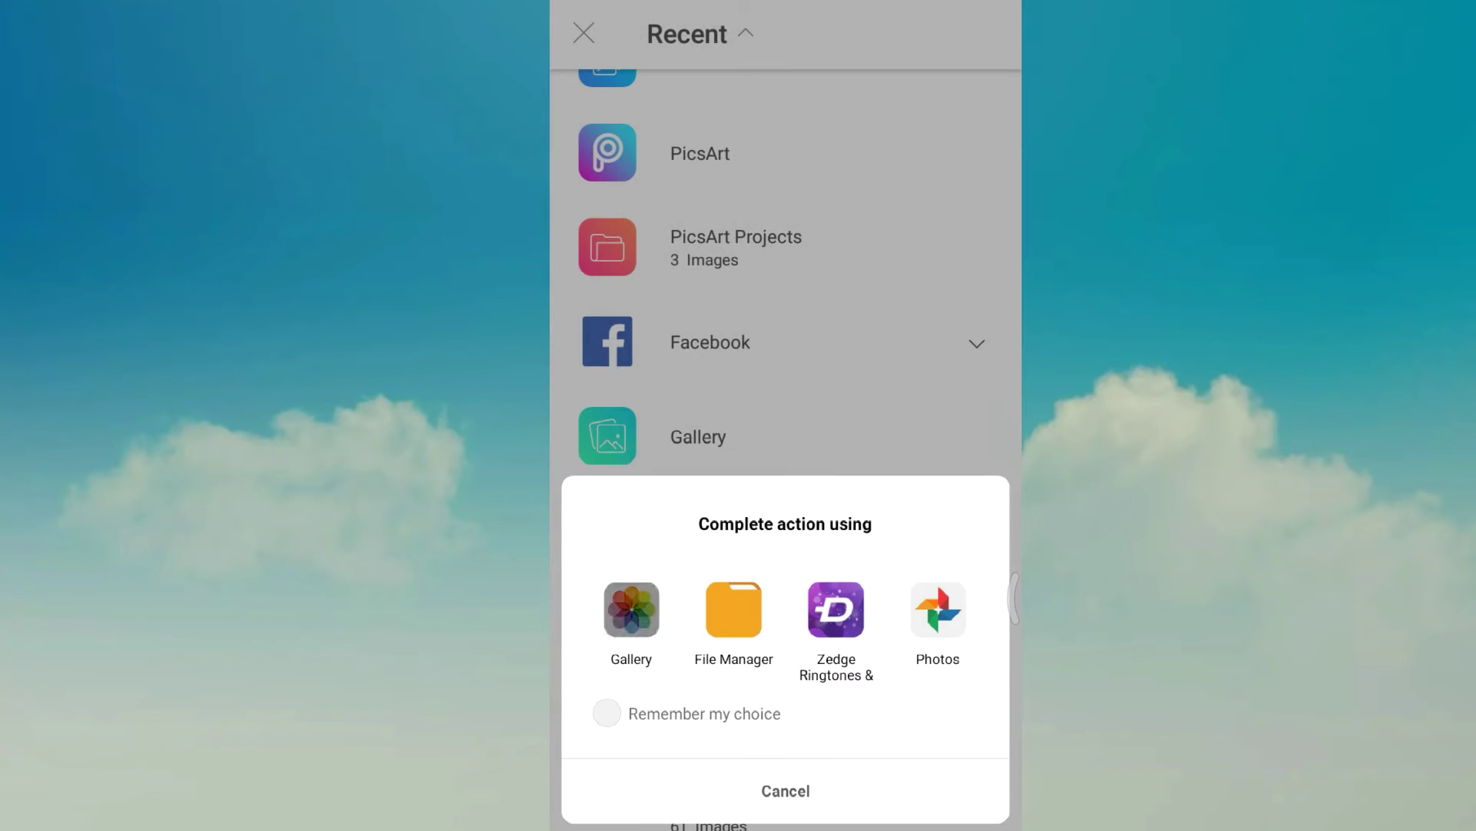
left_click(939, 610)
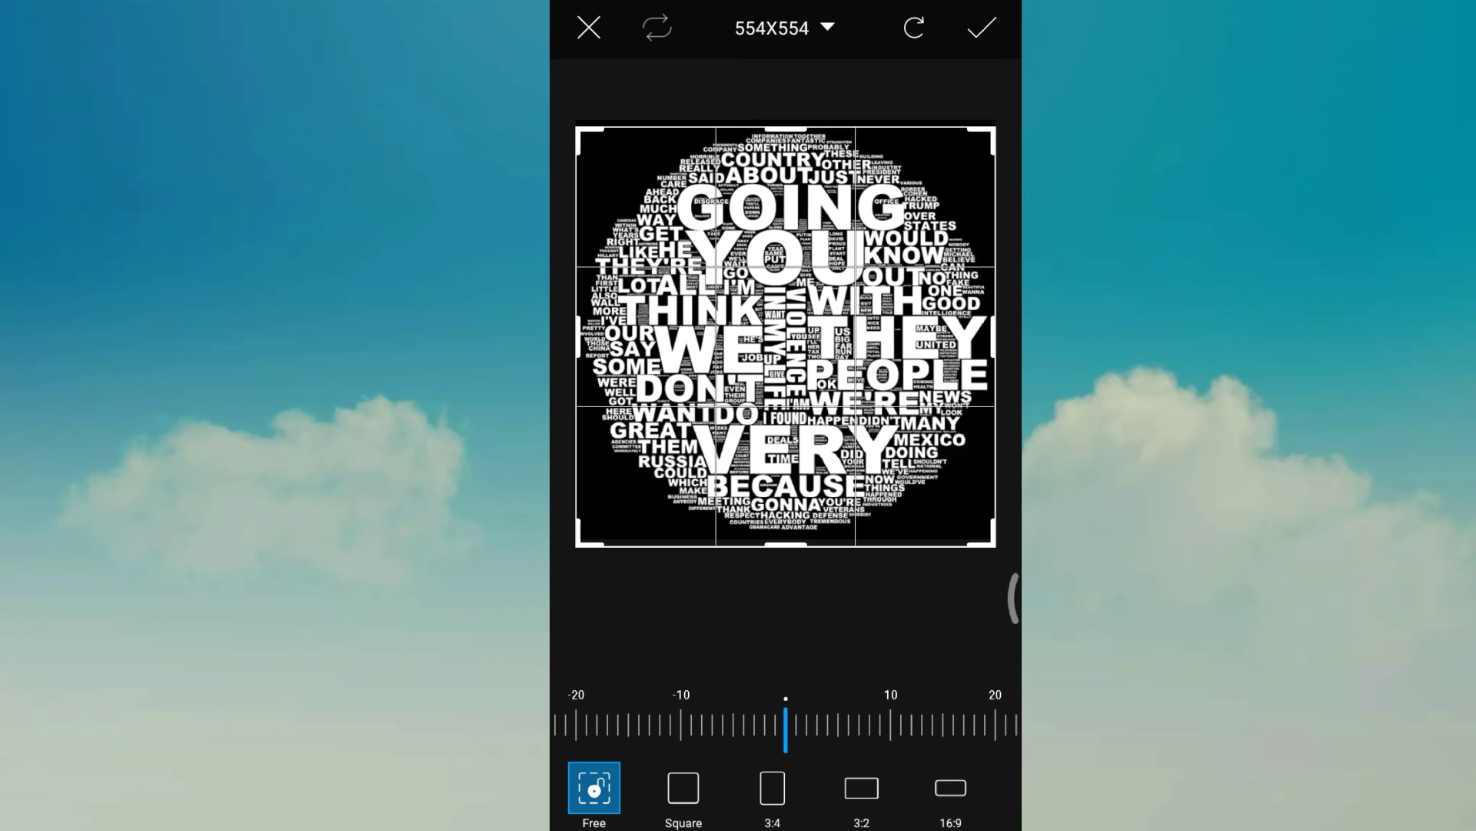
Step: Add the word cloud uncropped, centre it over the face, and show the layers list
left_click(981, 26)
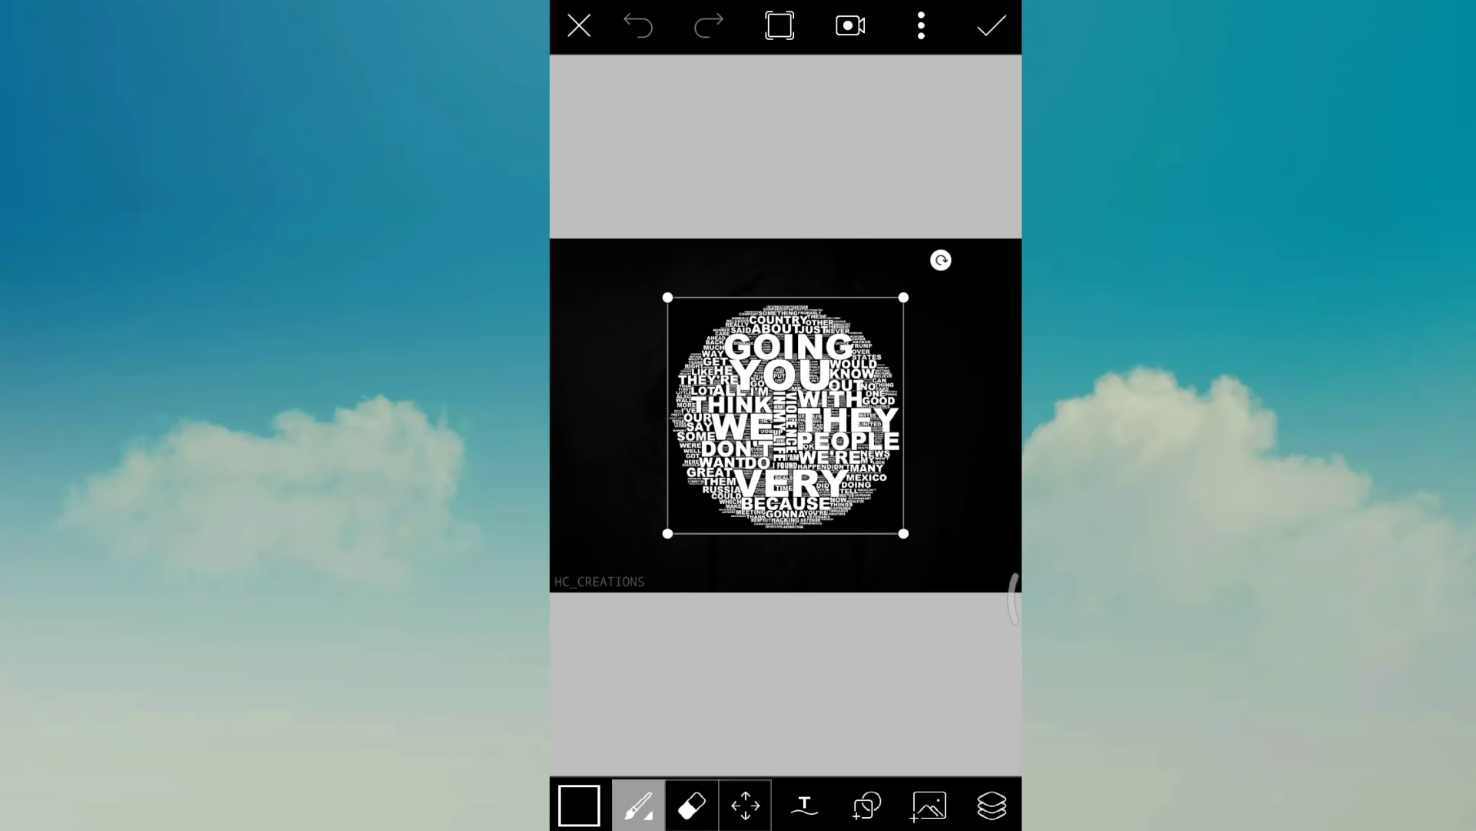
left_click_drag(785, 415, 784, 480)
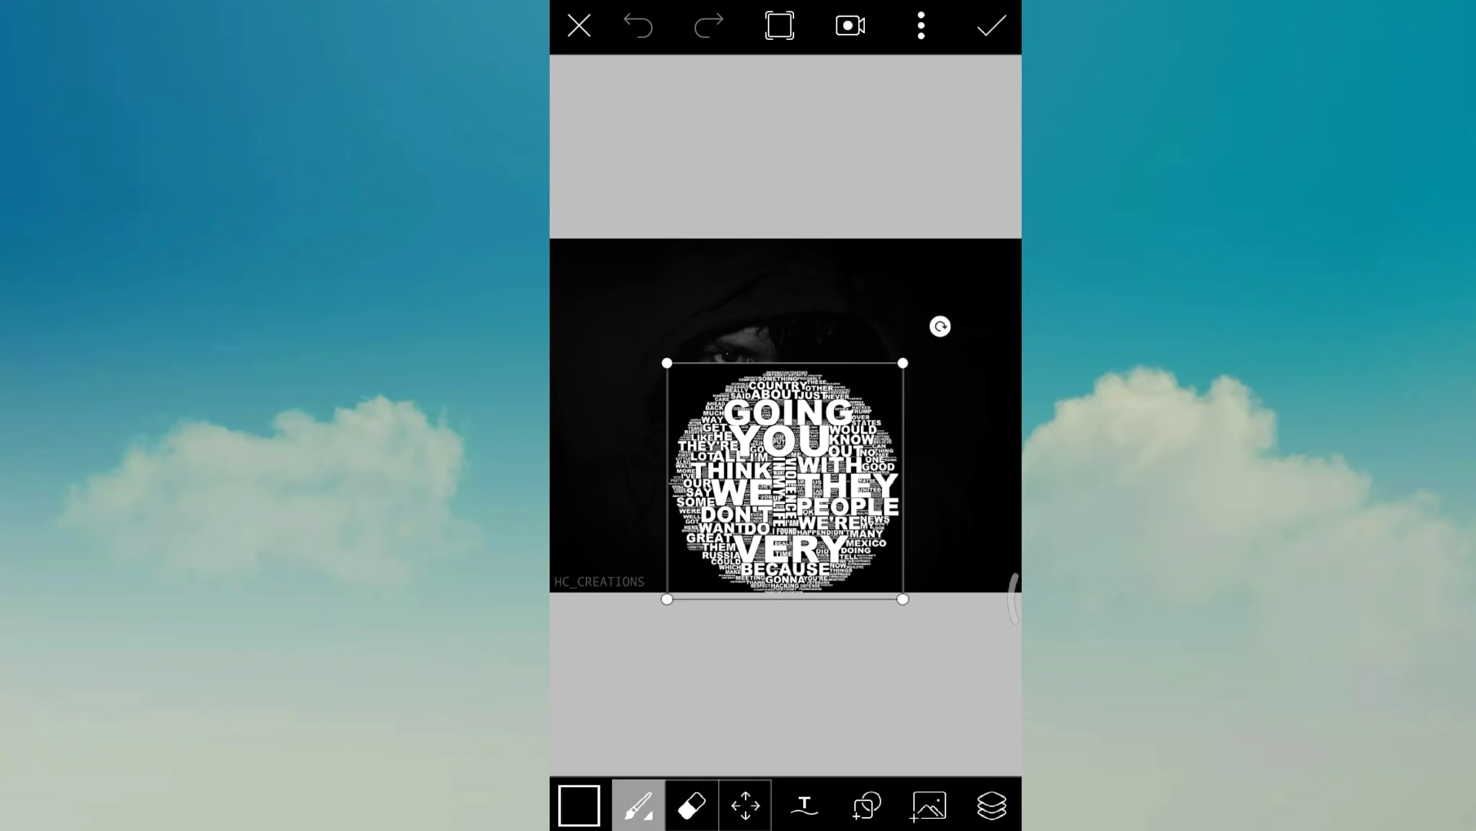
left_click_drag(785, 480, 706, 365)
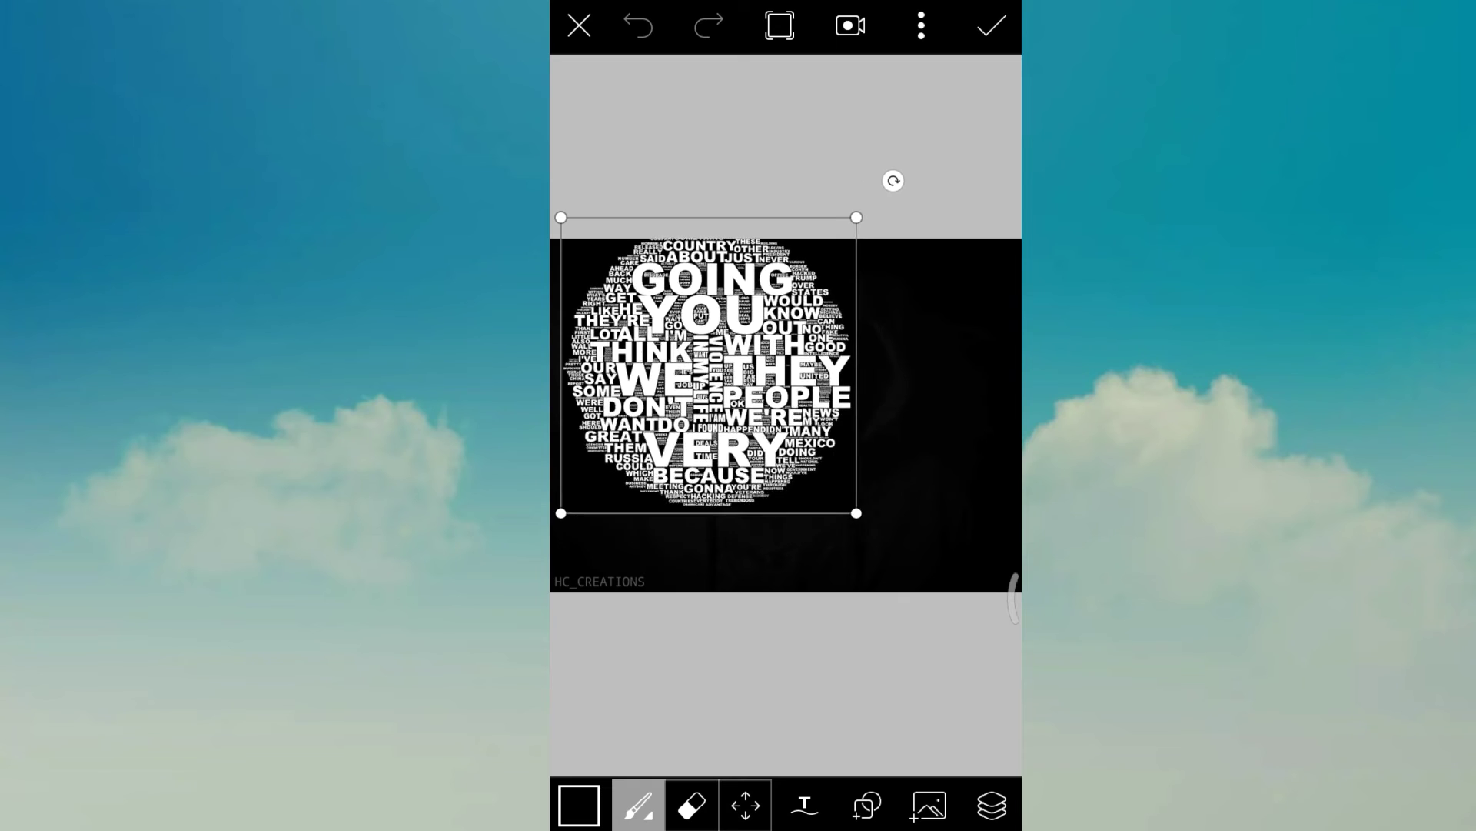
left_click_drag(708, 366, 777, 433)
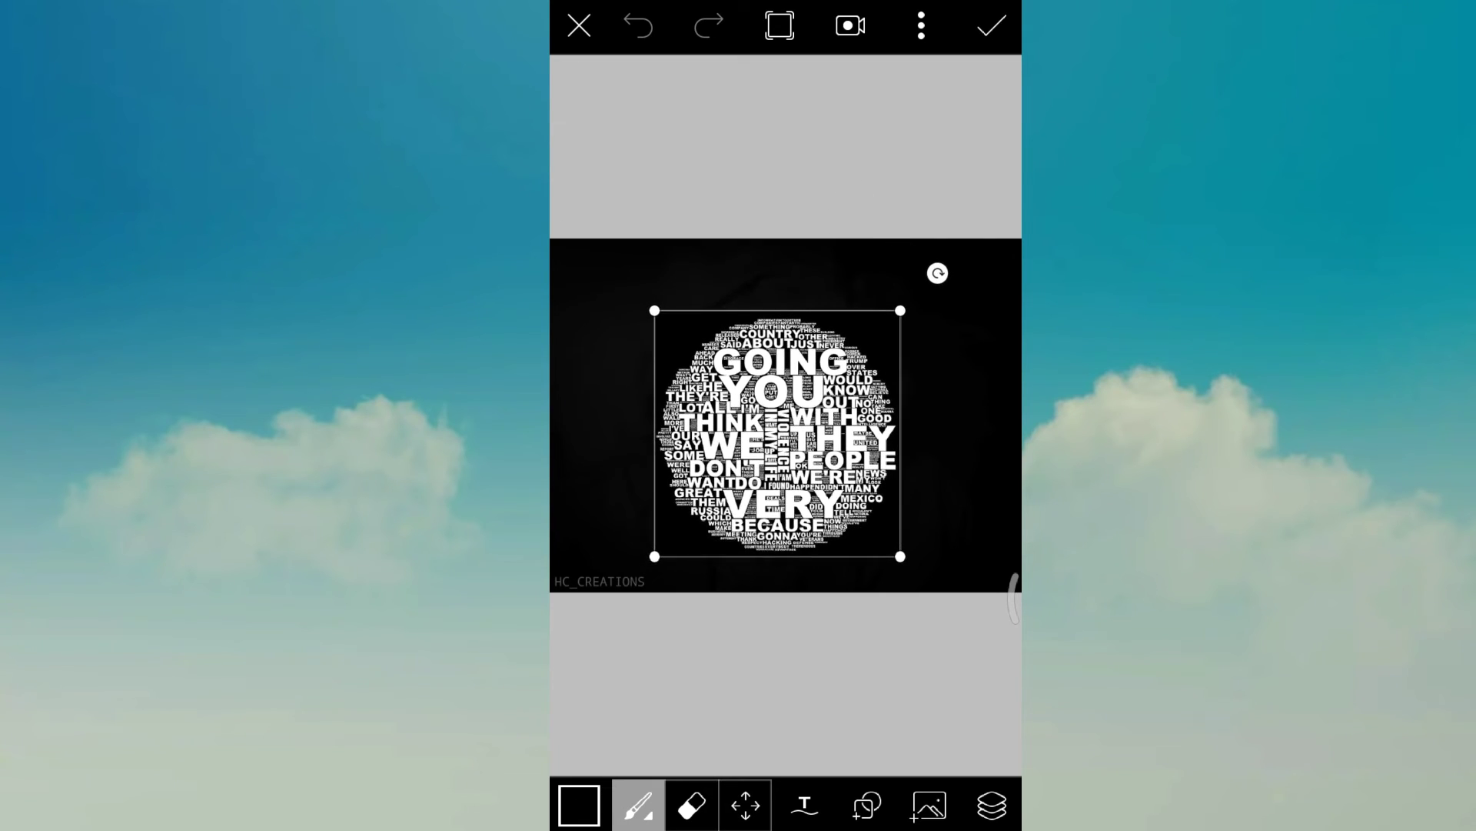
left_click_drag(777, 433, 771, 417)
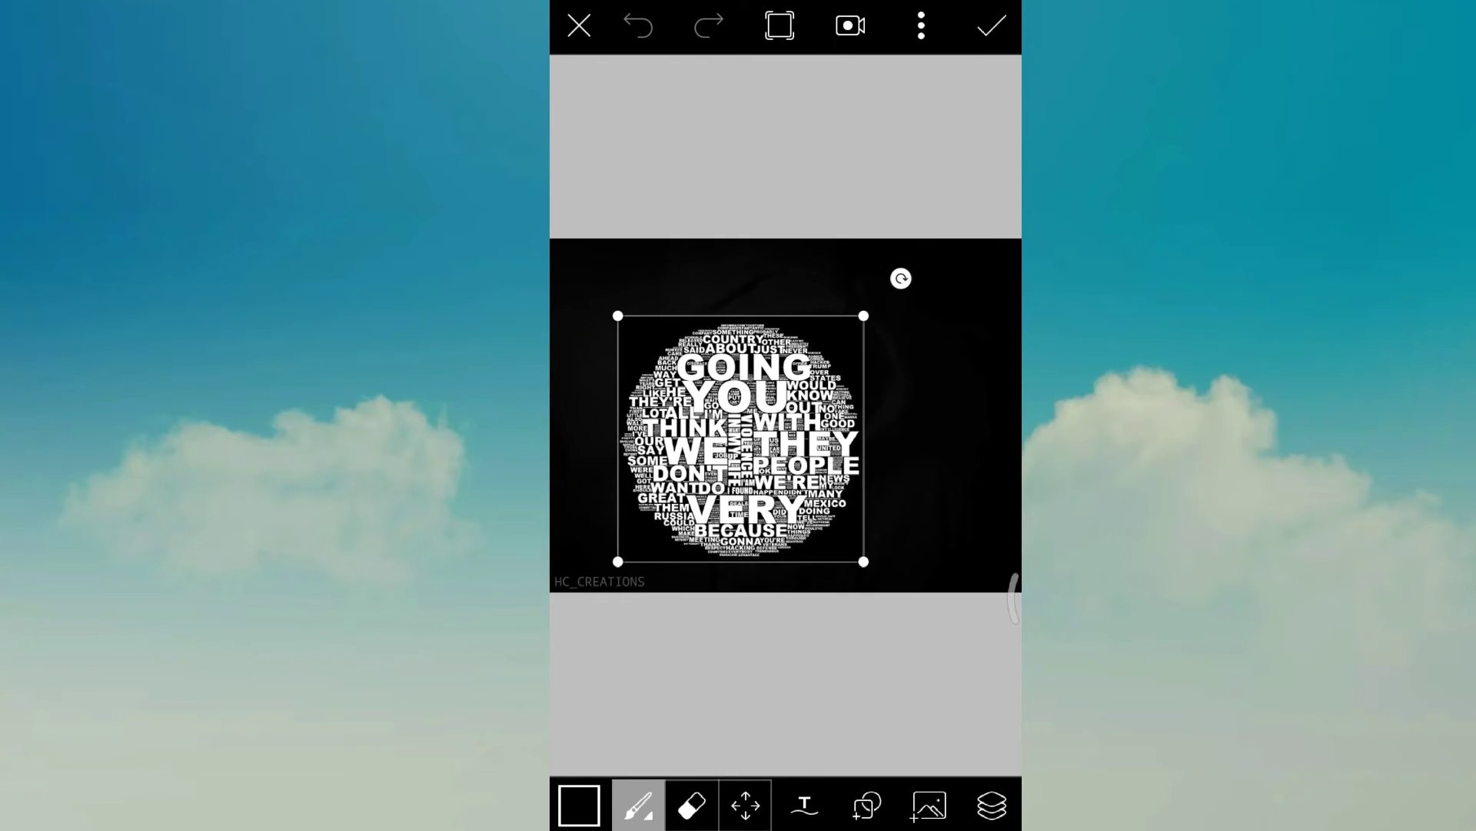
left_click_drag(739, 437, 761, 416)
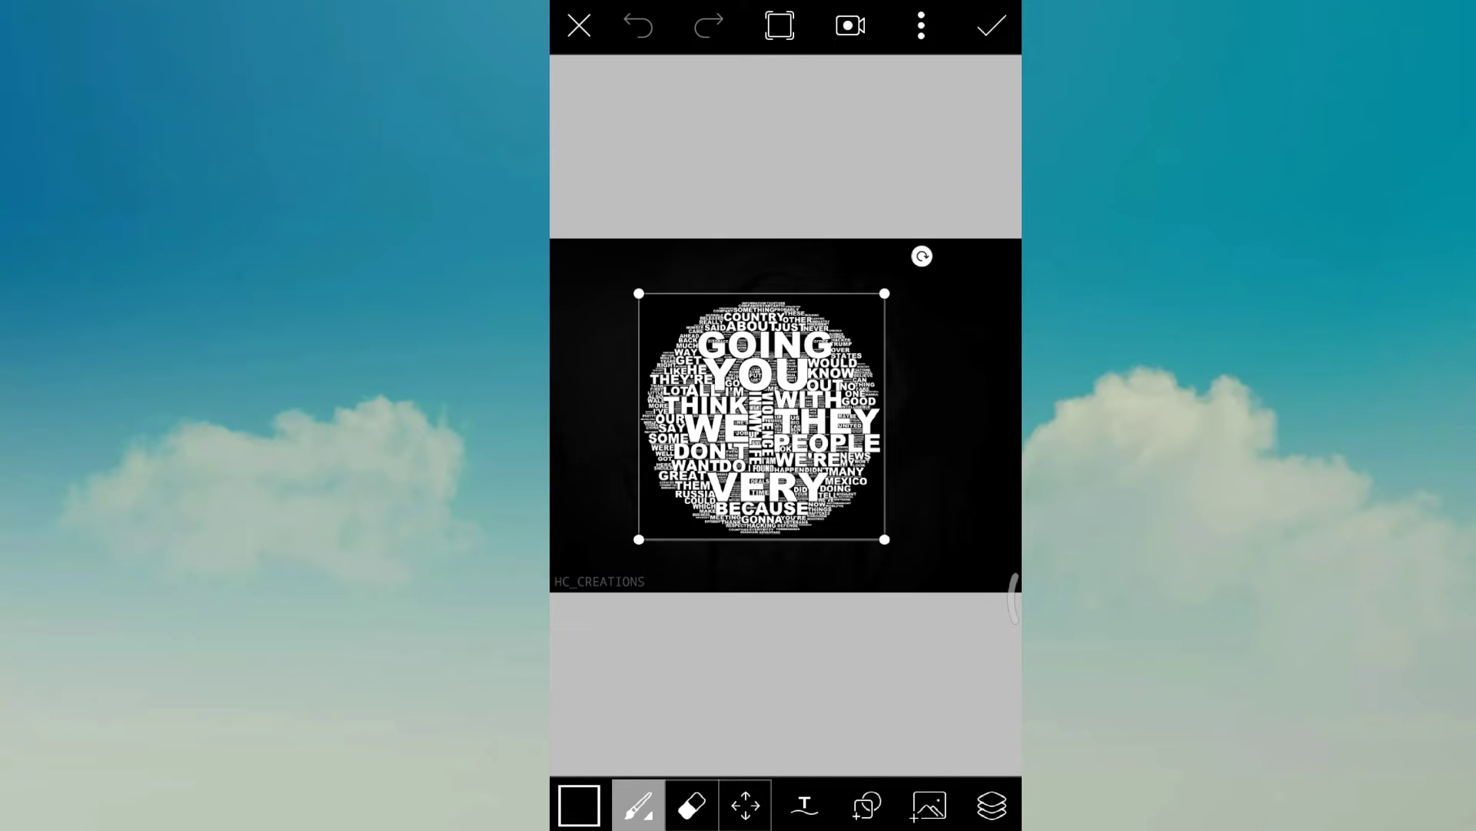
left_click(990, 805)
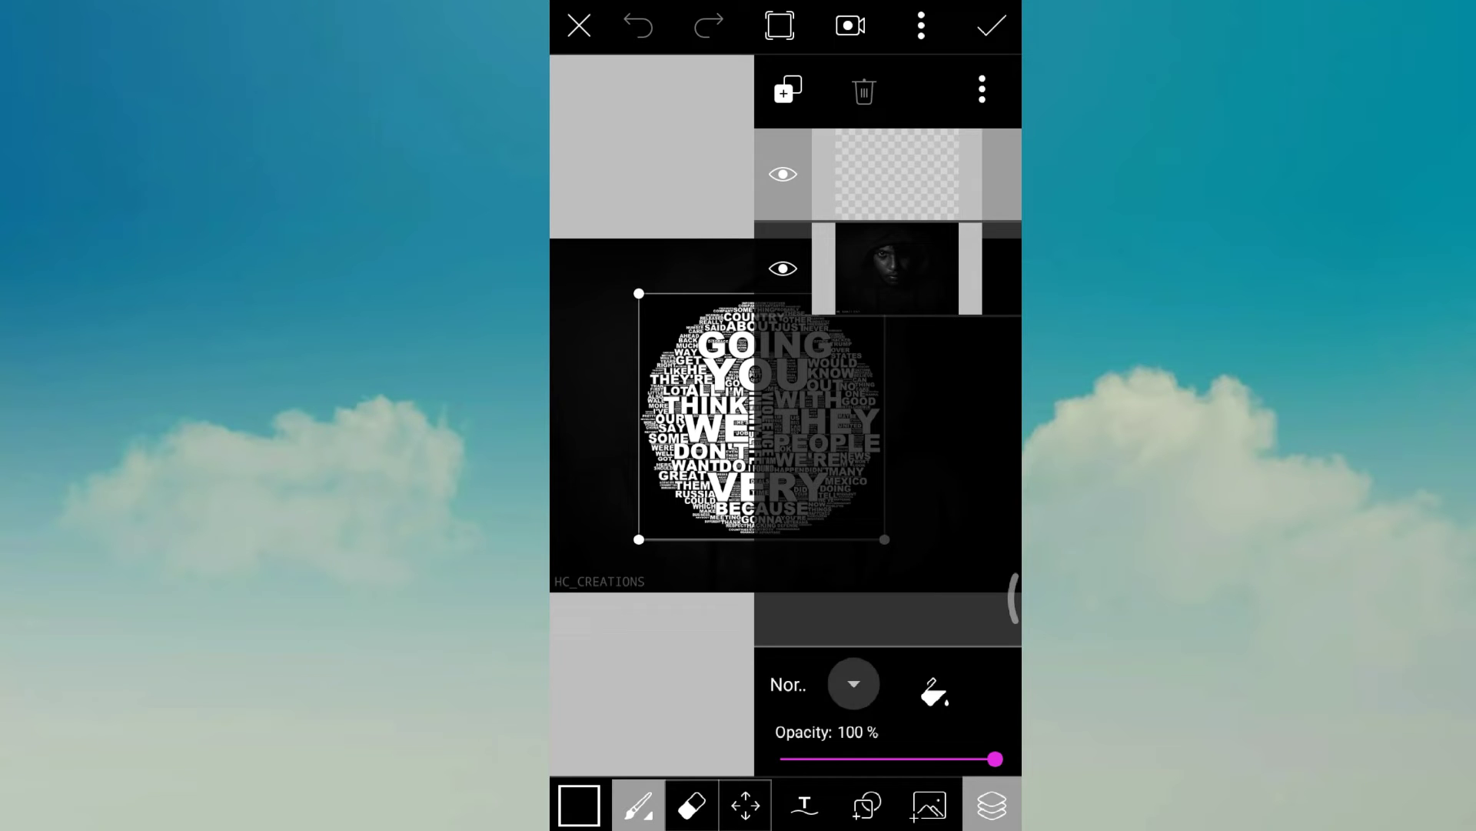
Step: Set the word-cloud layer's blend mode to Overlay
left_click(852, 684)
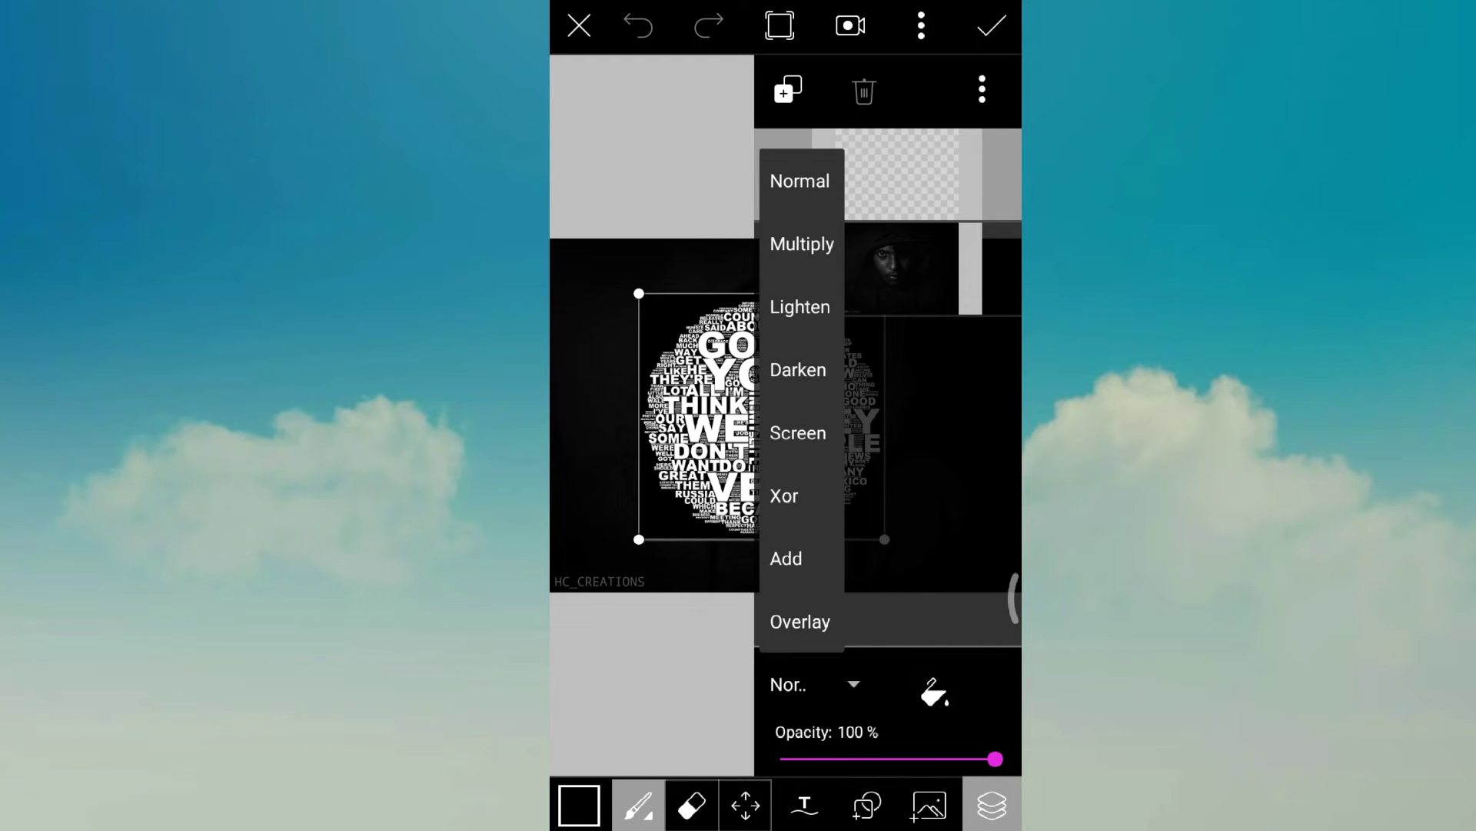
left_click(800, 621)
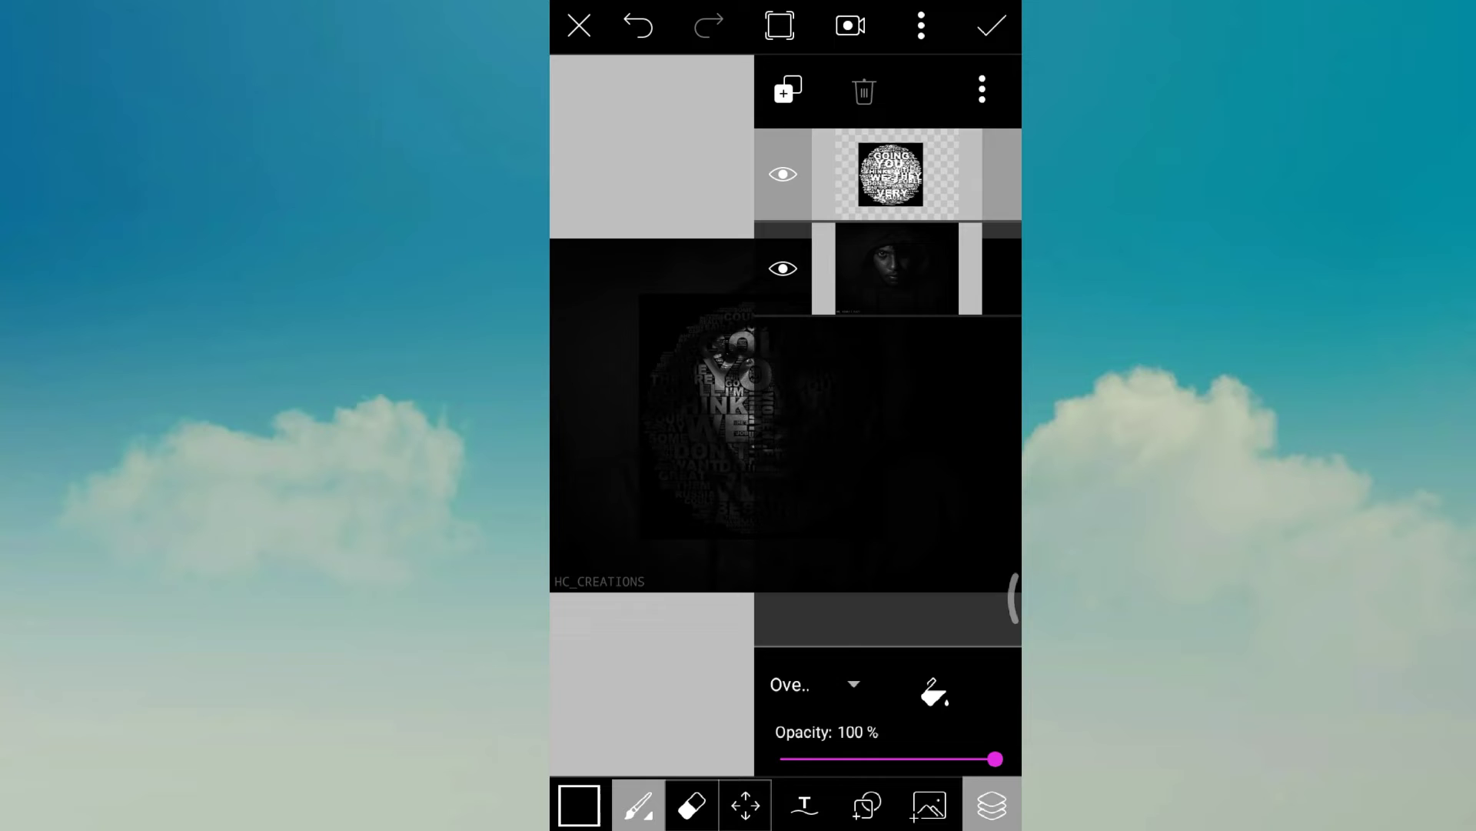
left_click(990, 805)
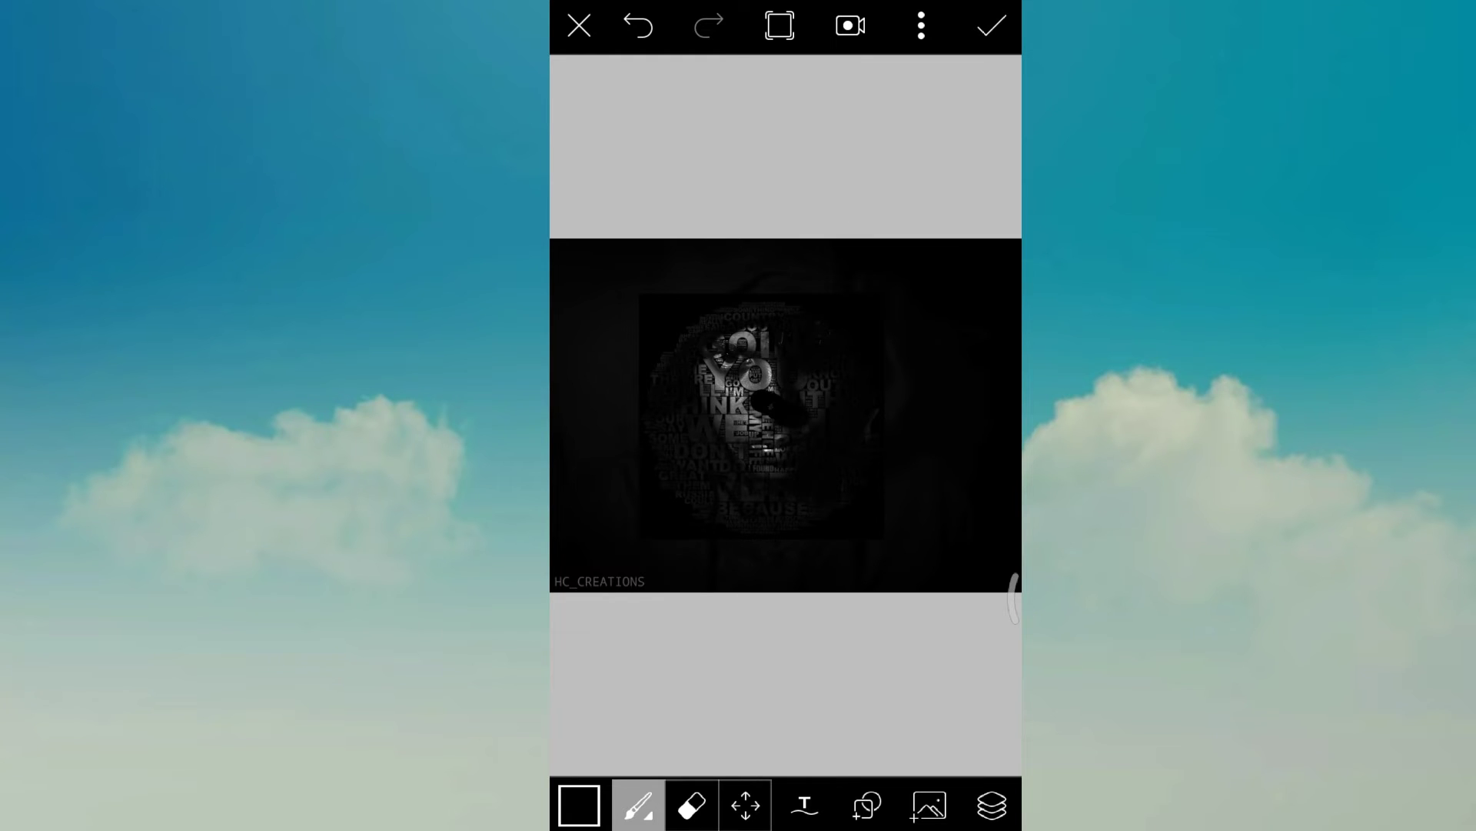
Step: Undo a stray dark stroke and toggle the word-cloud layer's visibility to compare
left_click_drag(754, 406, 748, 461)
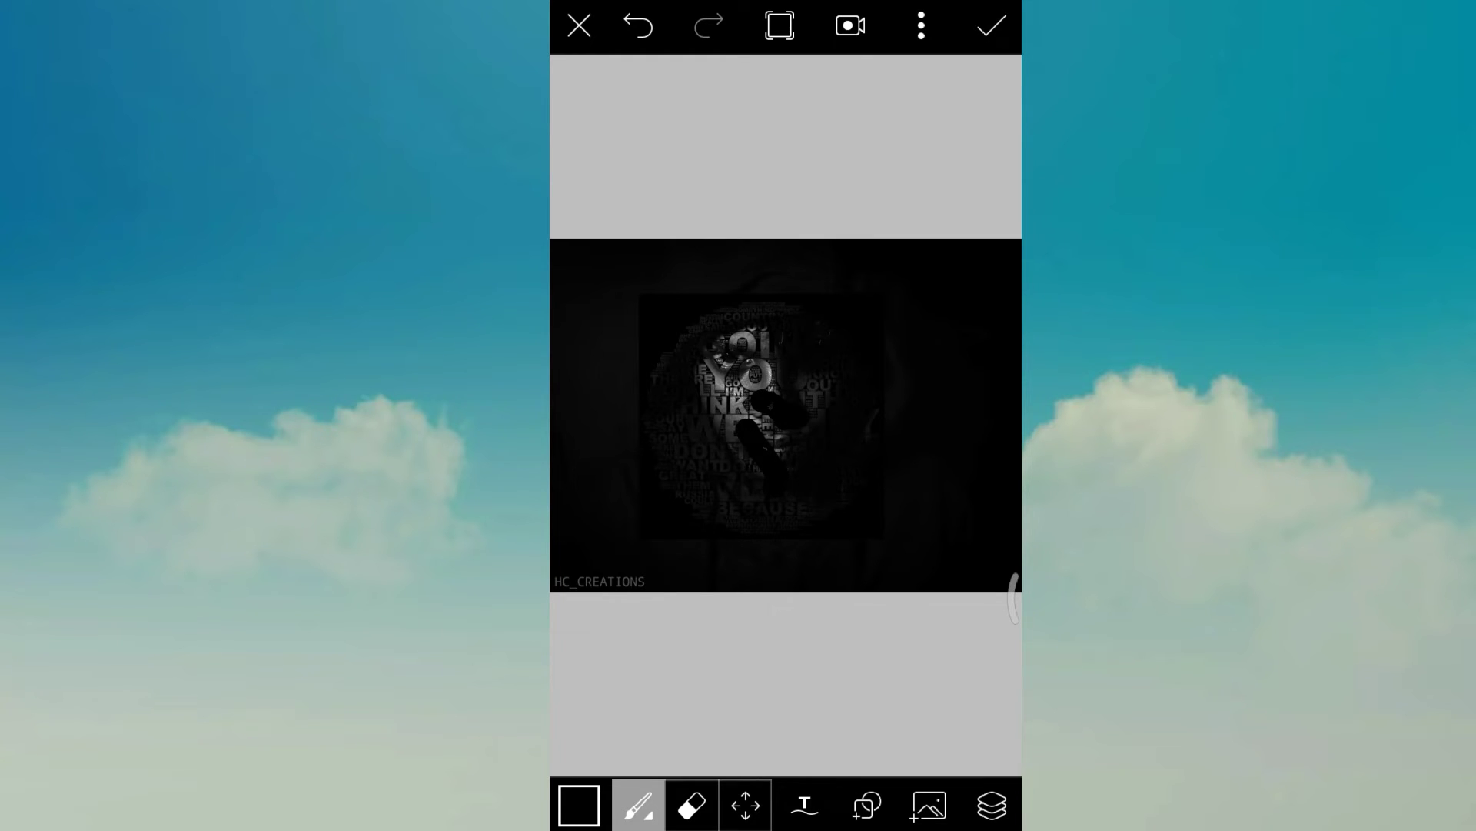
left_click(637, 26)
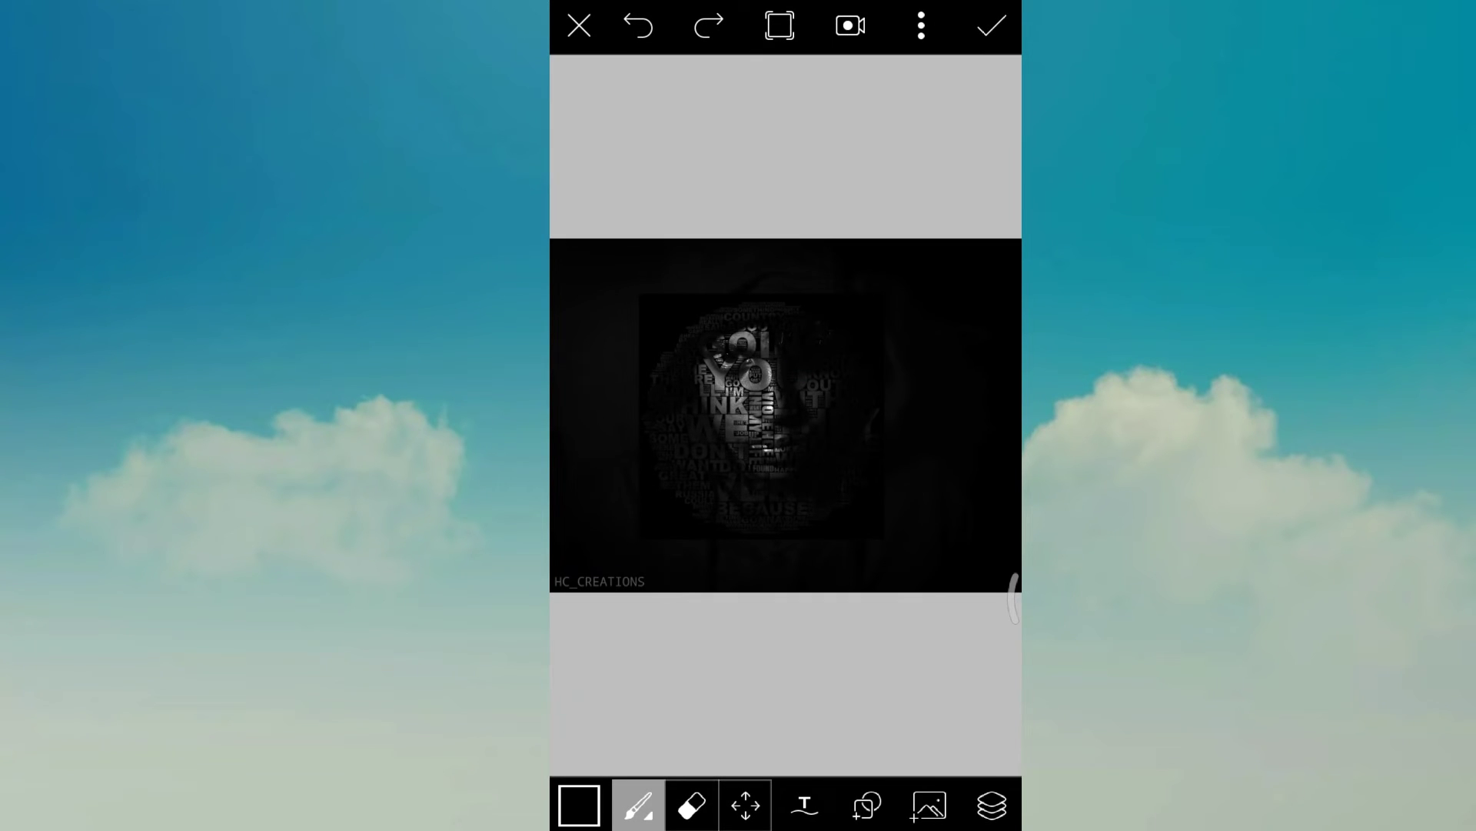
left_click(990, 805)
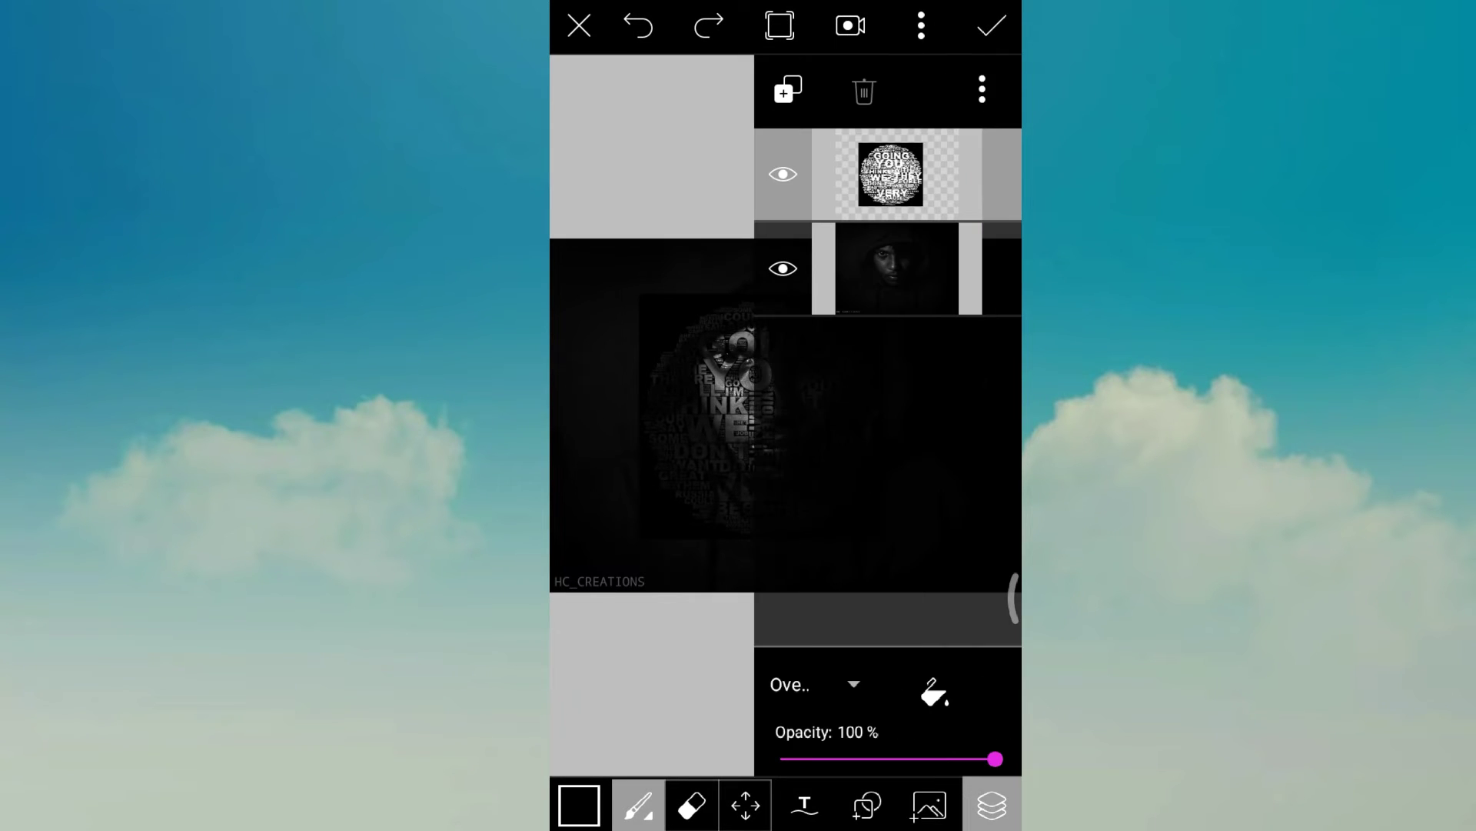
left_click(783, 174)
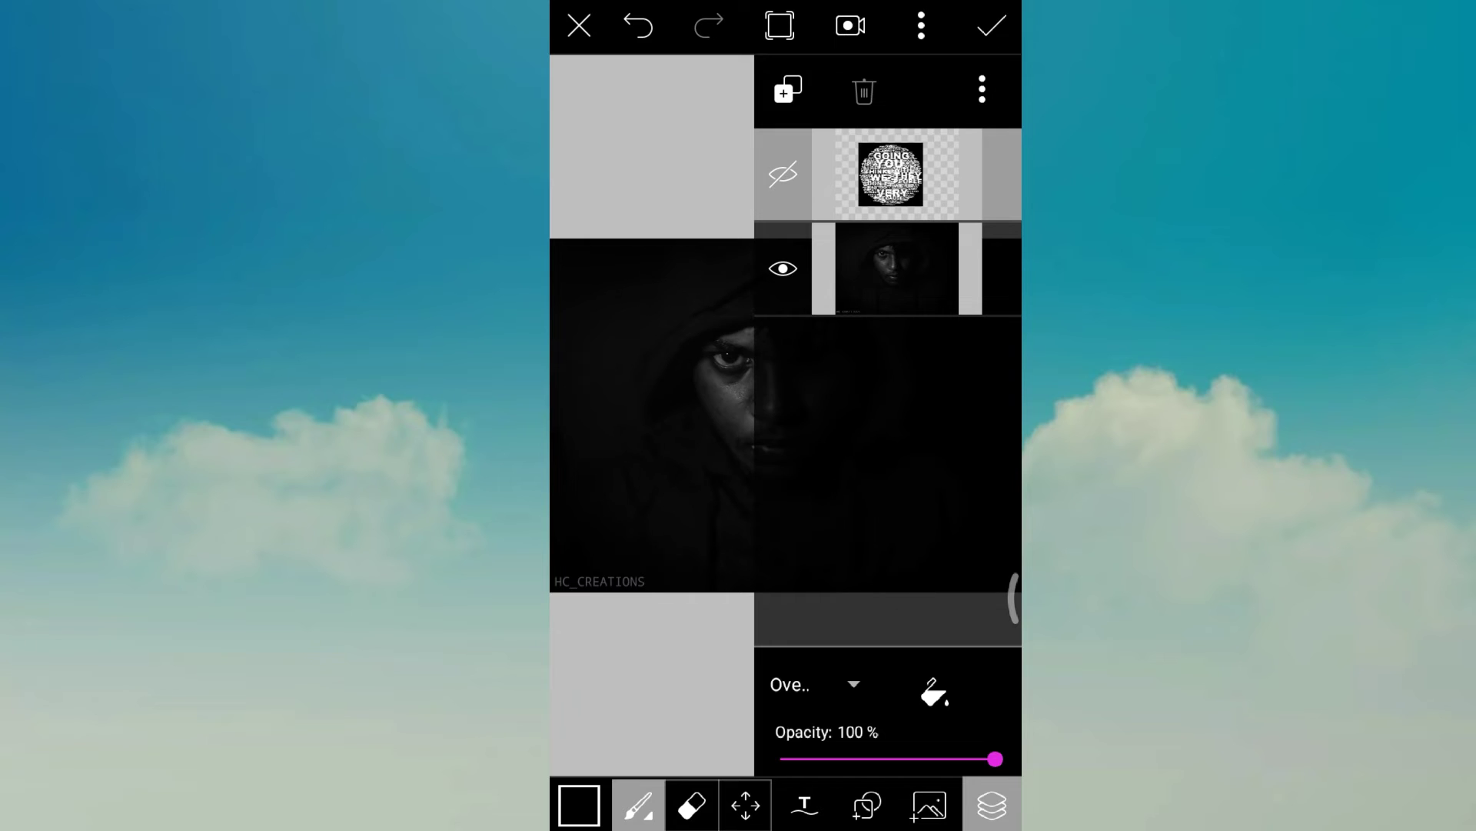
left_click(783, 173)
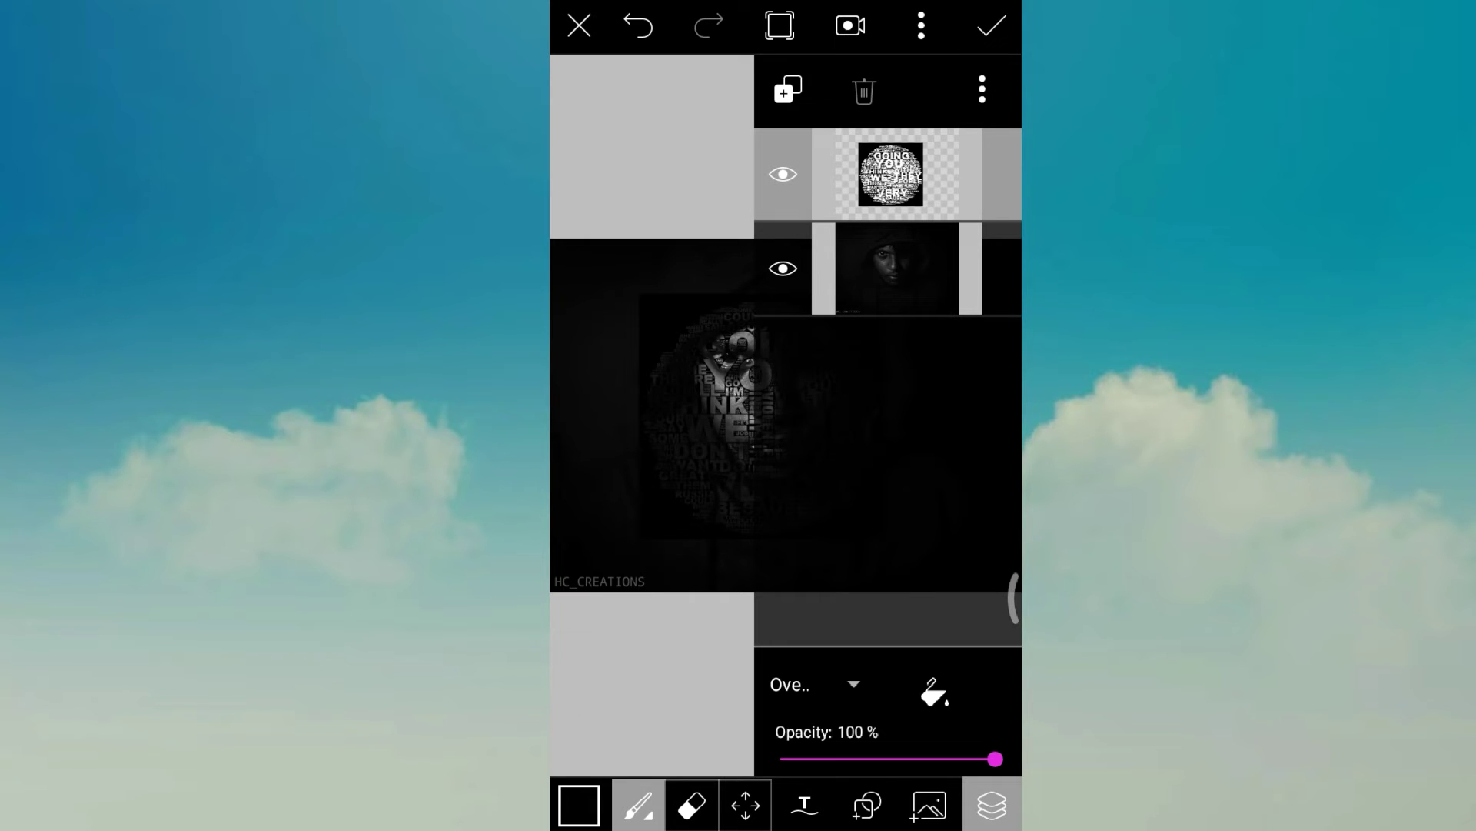
left_click(691, 805)
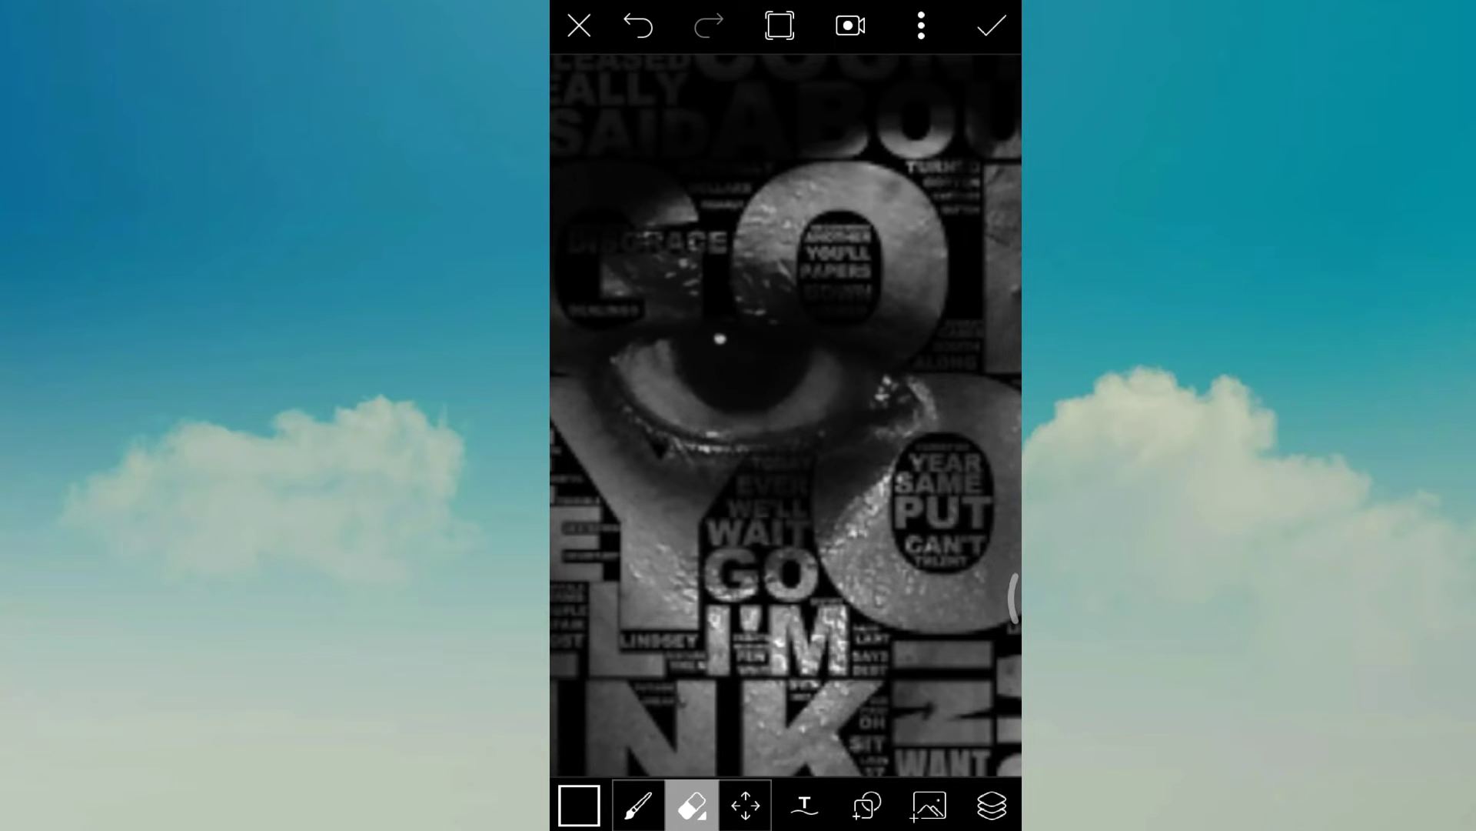
Step: Set a larger, fully opaque eraser and erase lettering outside the face
left_click(692, 805)
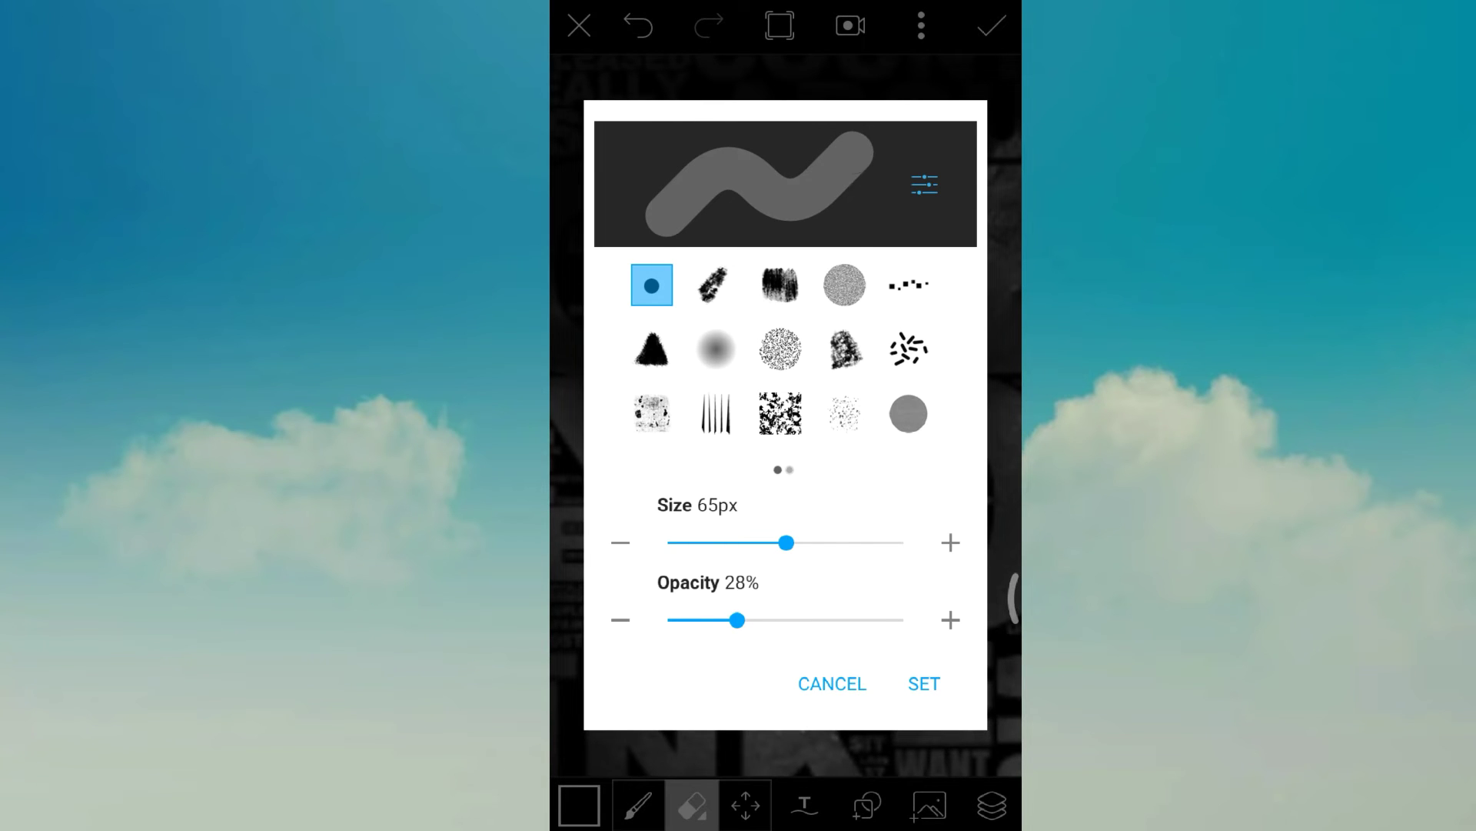
left_click(924, 684)
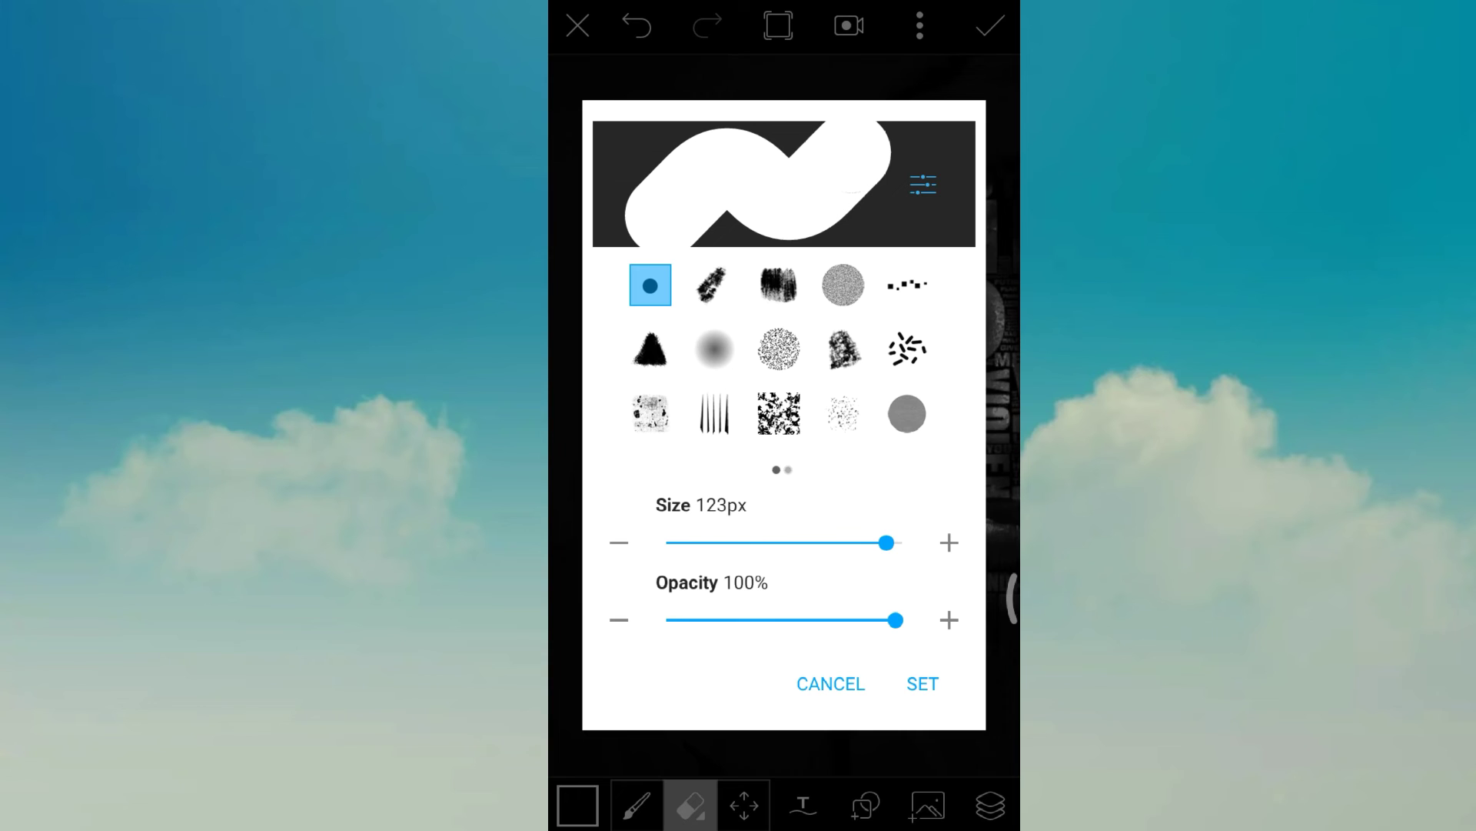
left_click(922, 683)
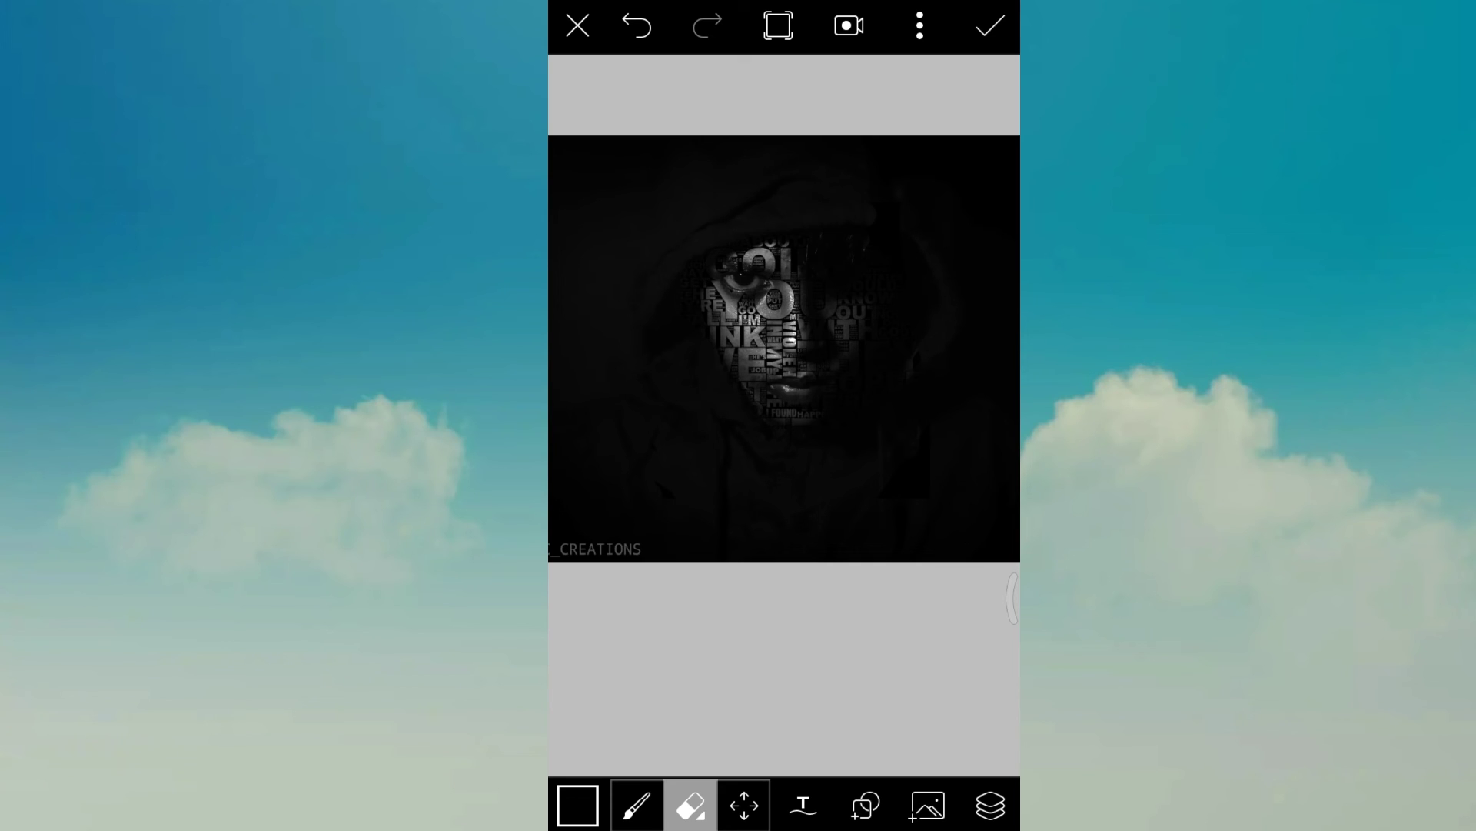
Step: Apply the edits, discard the draft, and save the portrait to Pictures
left_click(990, 26)
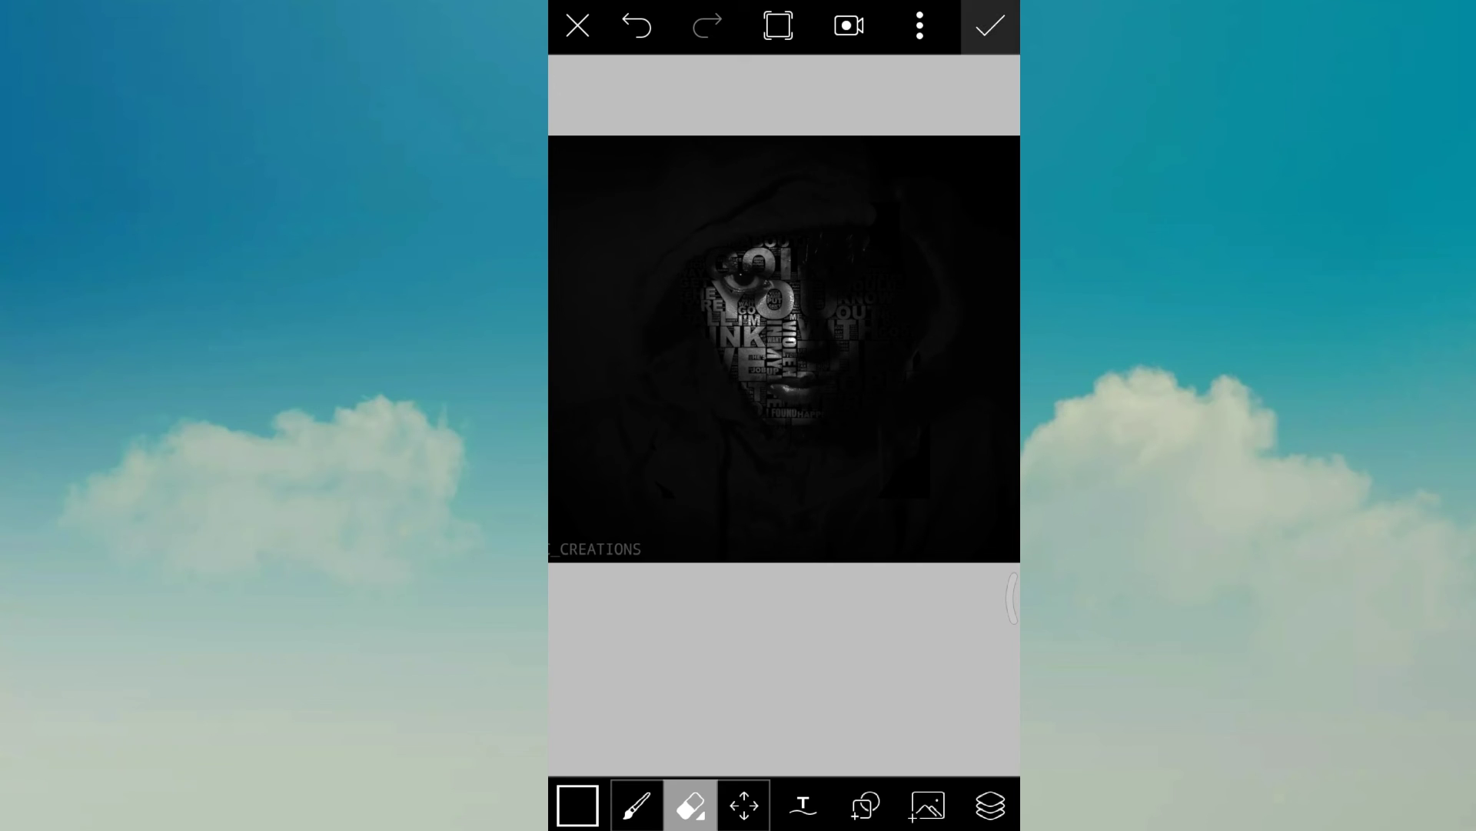
left_click(576, 25)
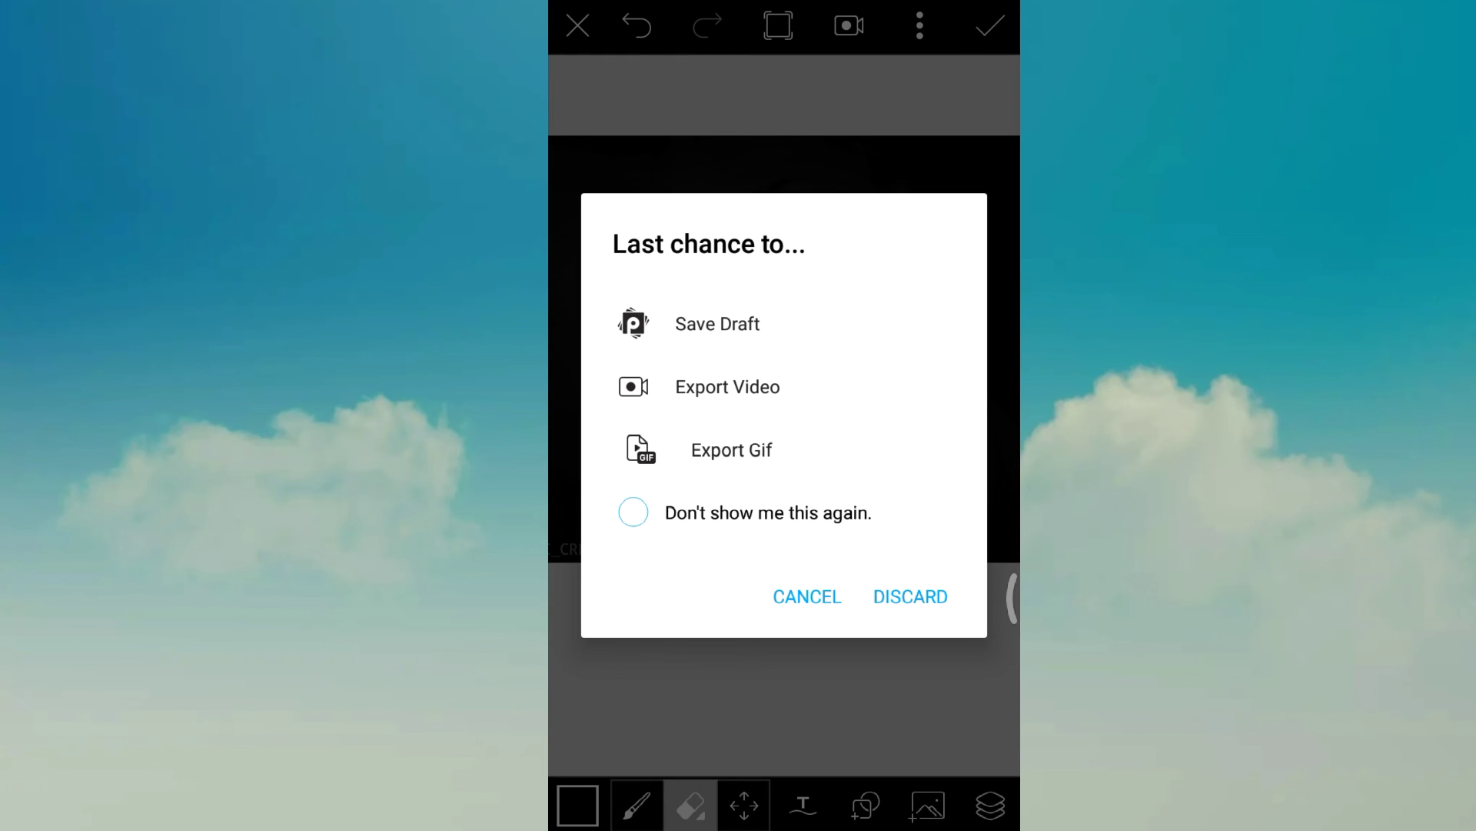
left_click(806, 596)
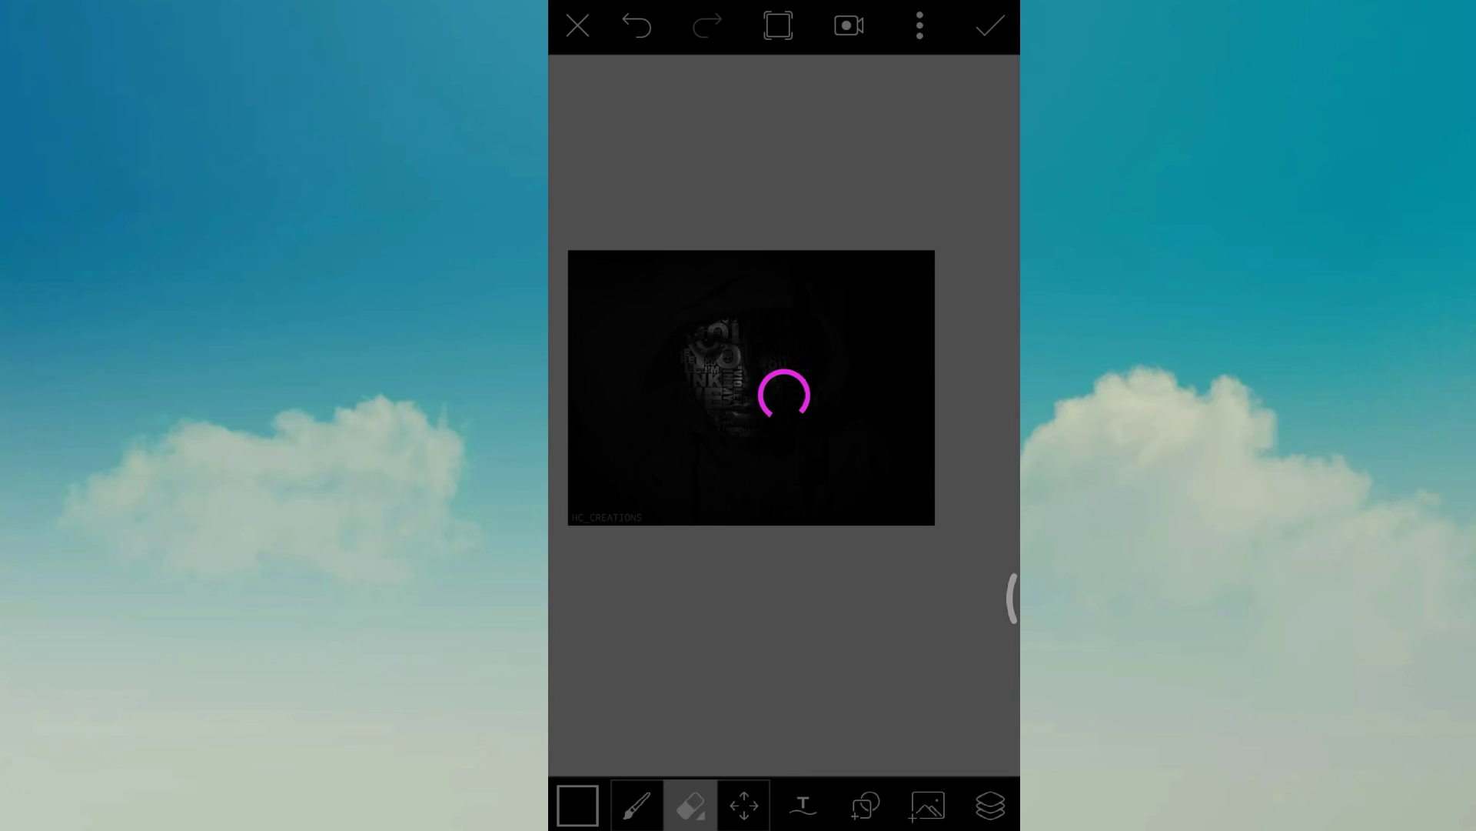
left_click(989, 25)
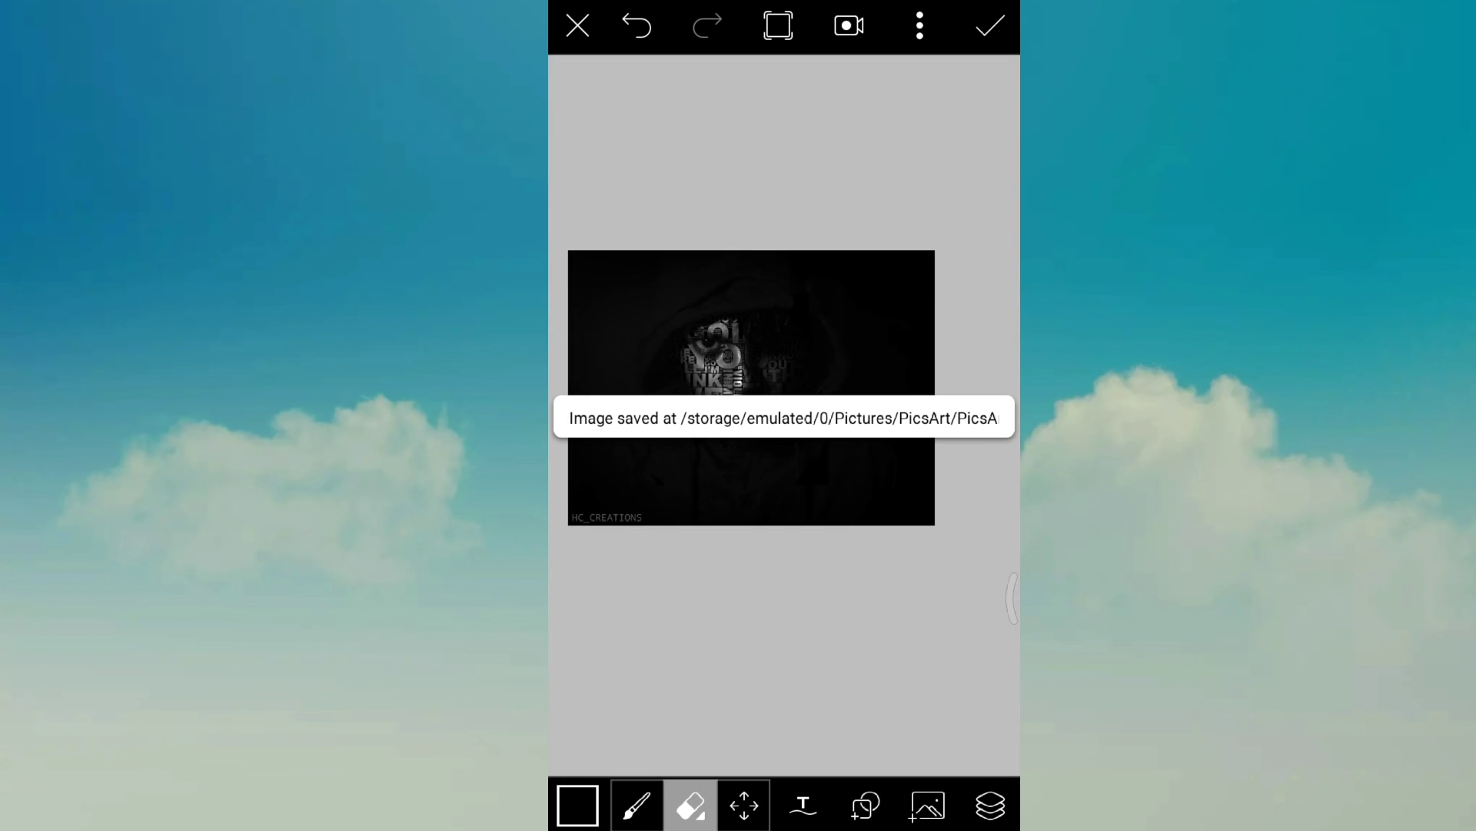